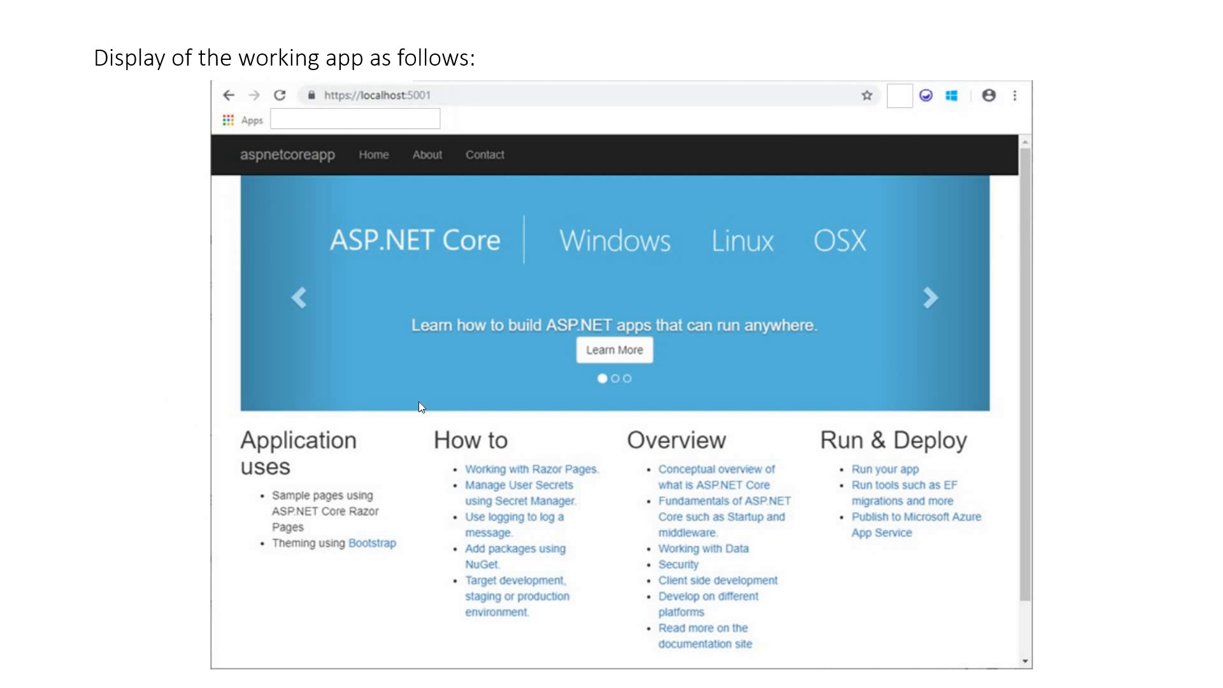
mouse_move(416, 214)
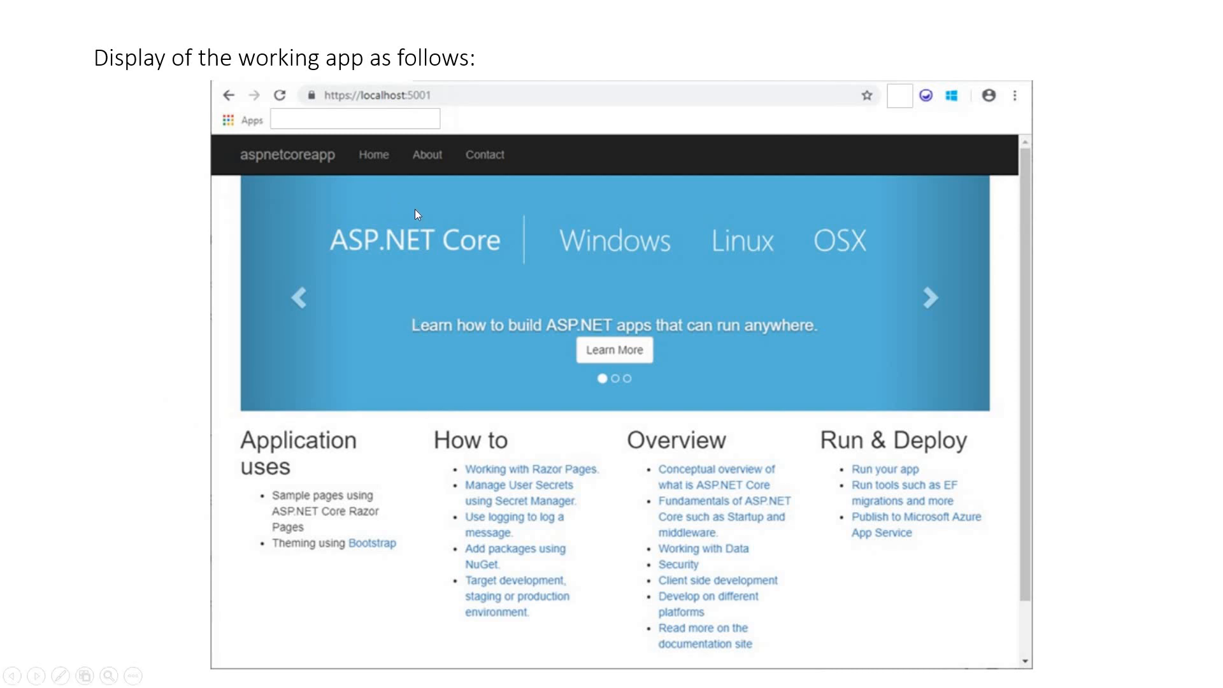
mouse_move(964, 500)
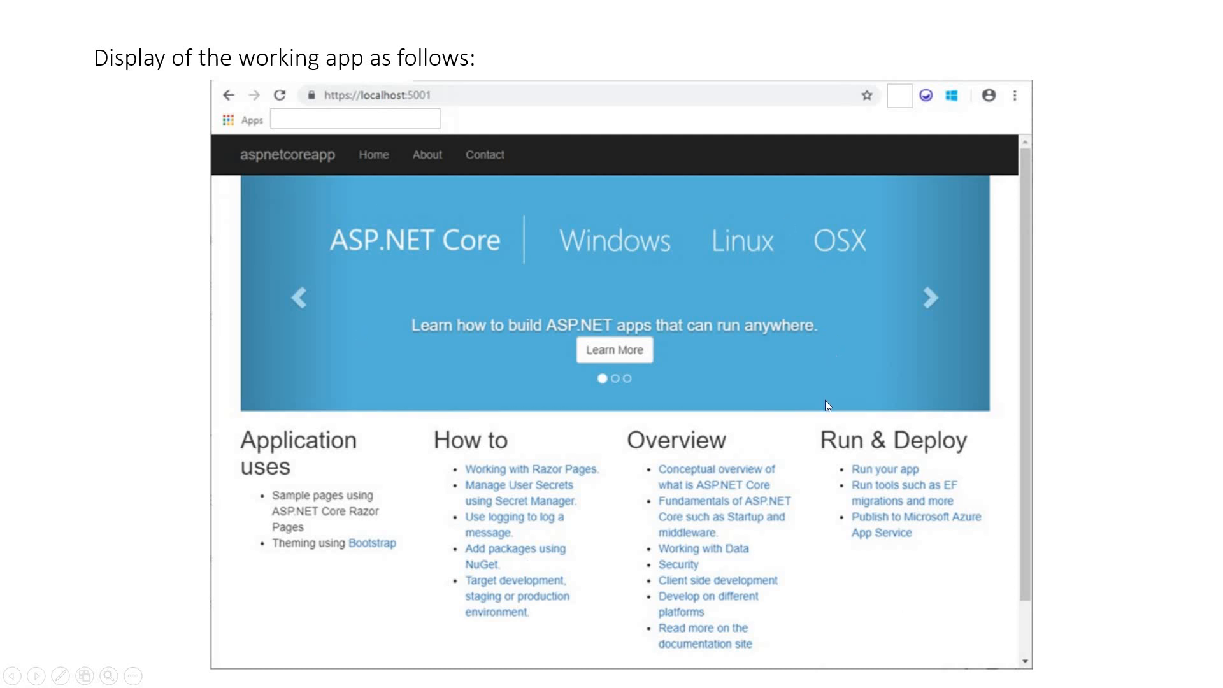
mouse_move(788, 526)
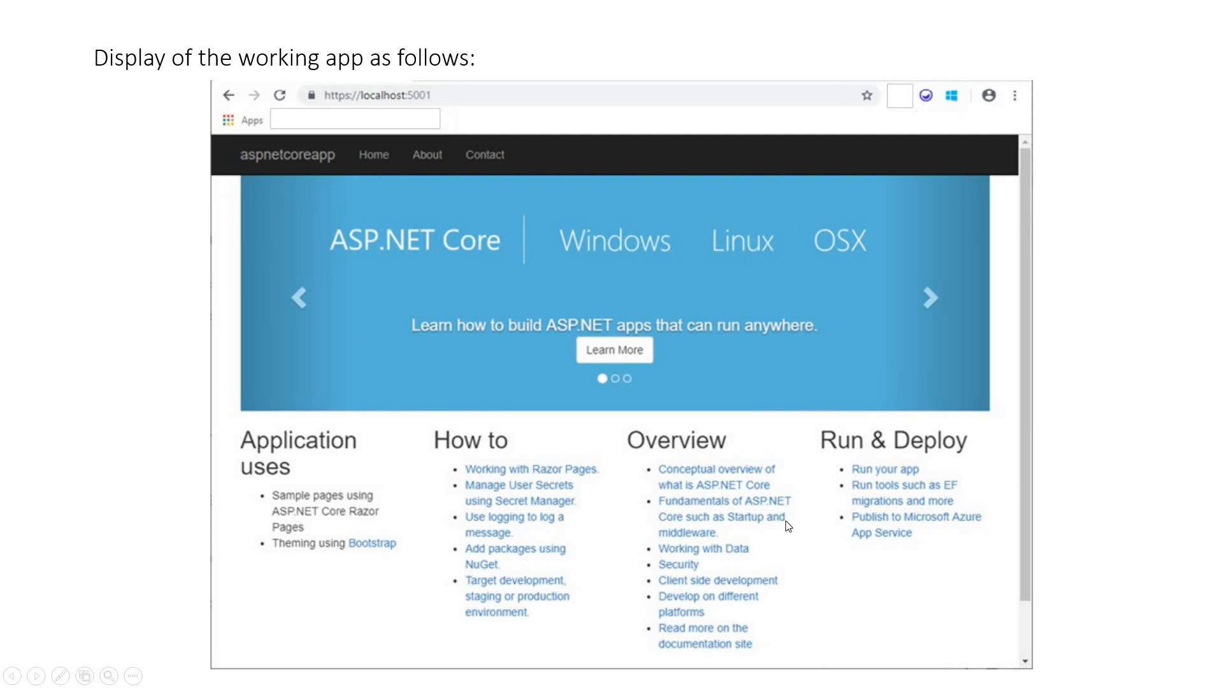
mouse_move(458, 367)
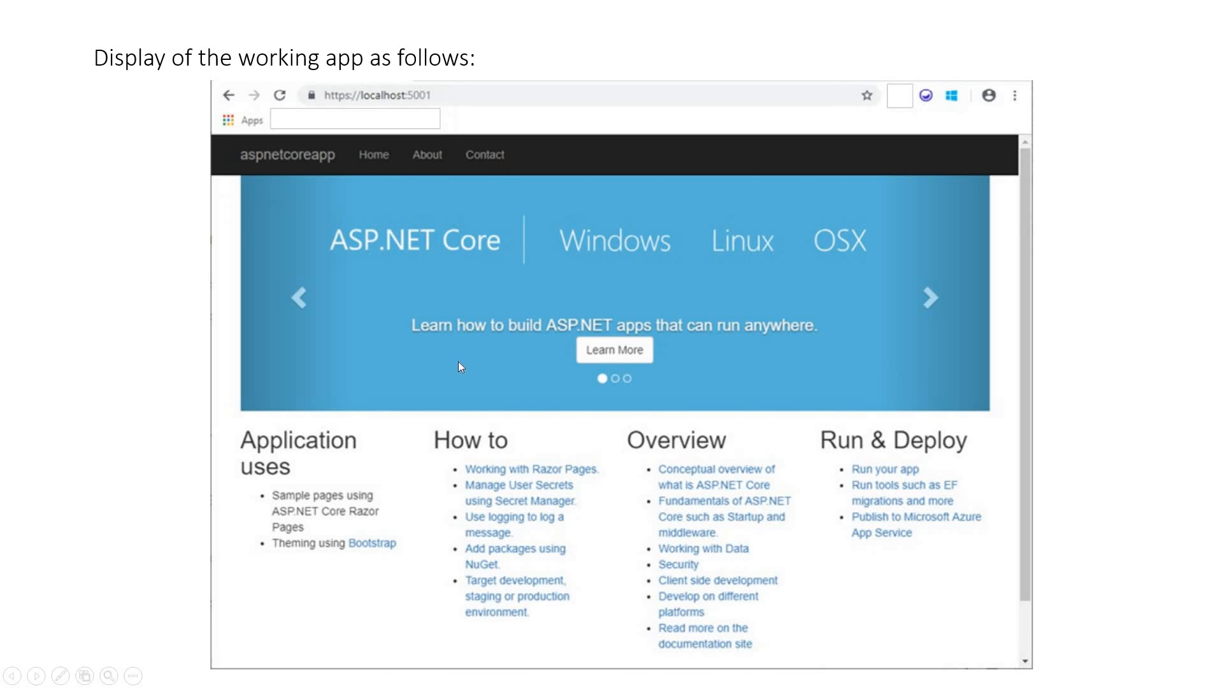
mouse_move(390, 154)
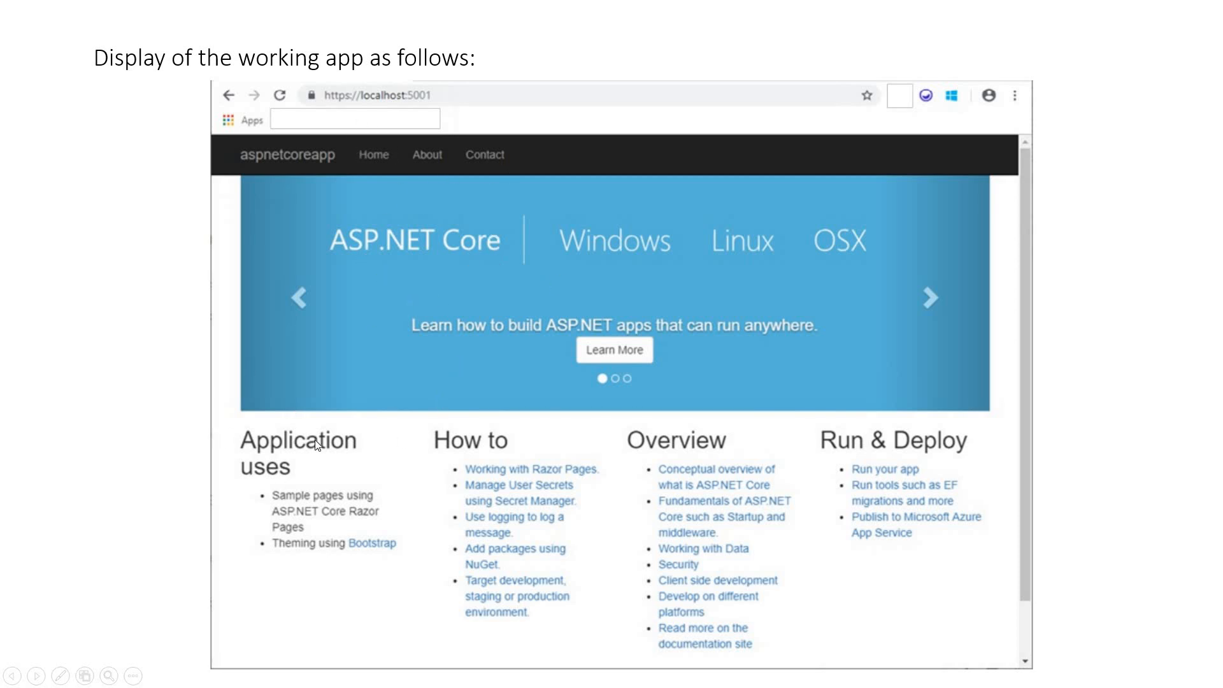
mouse_move(678, 335)
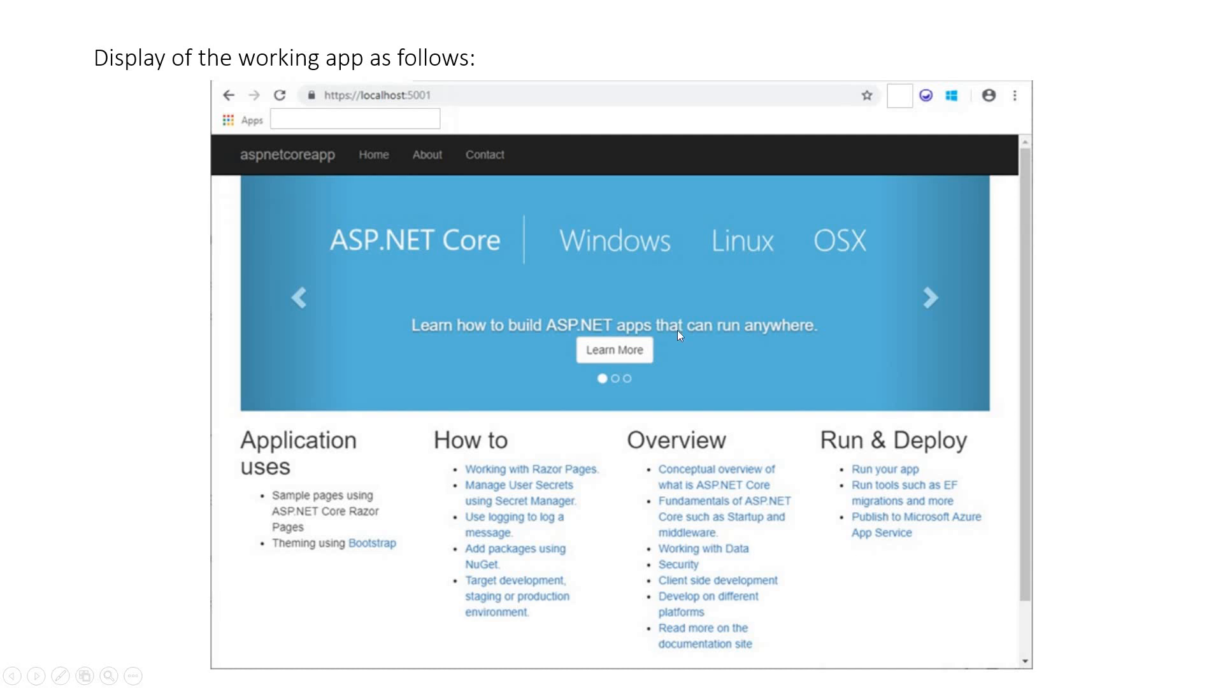
mouse_move(604, 315)
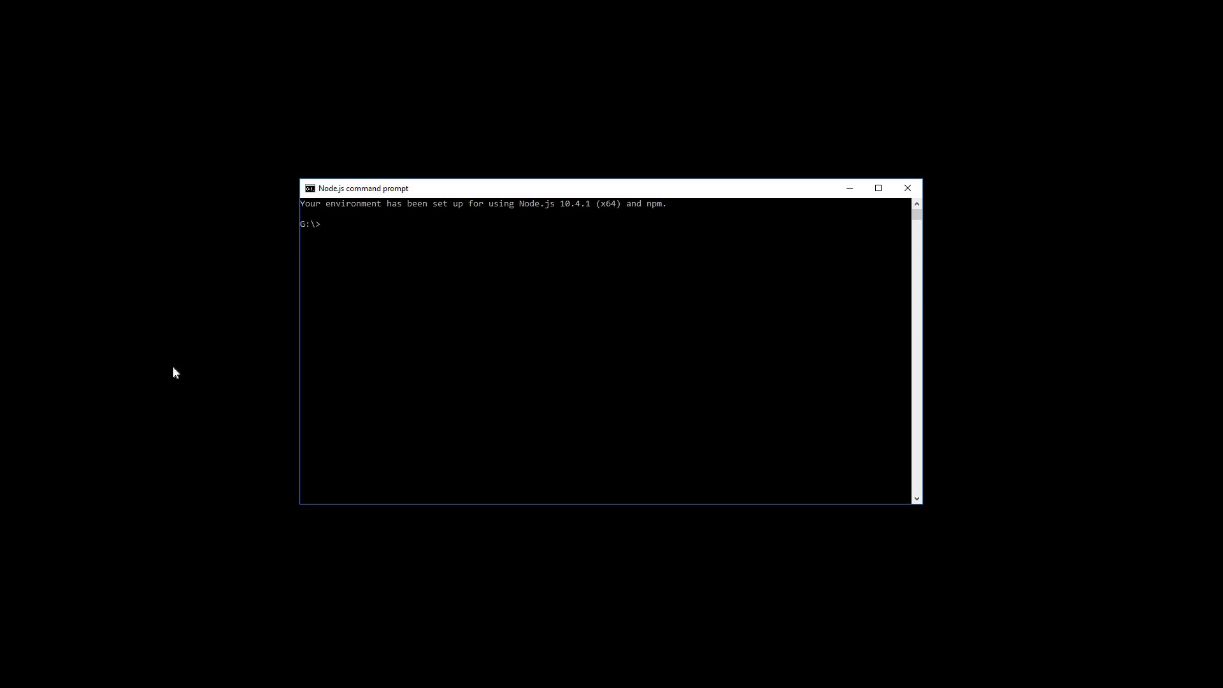
Run mkdir asp.net_core, then cd asp.net_core to work inside the new folder
text(mk)
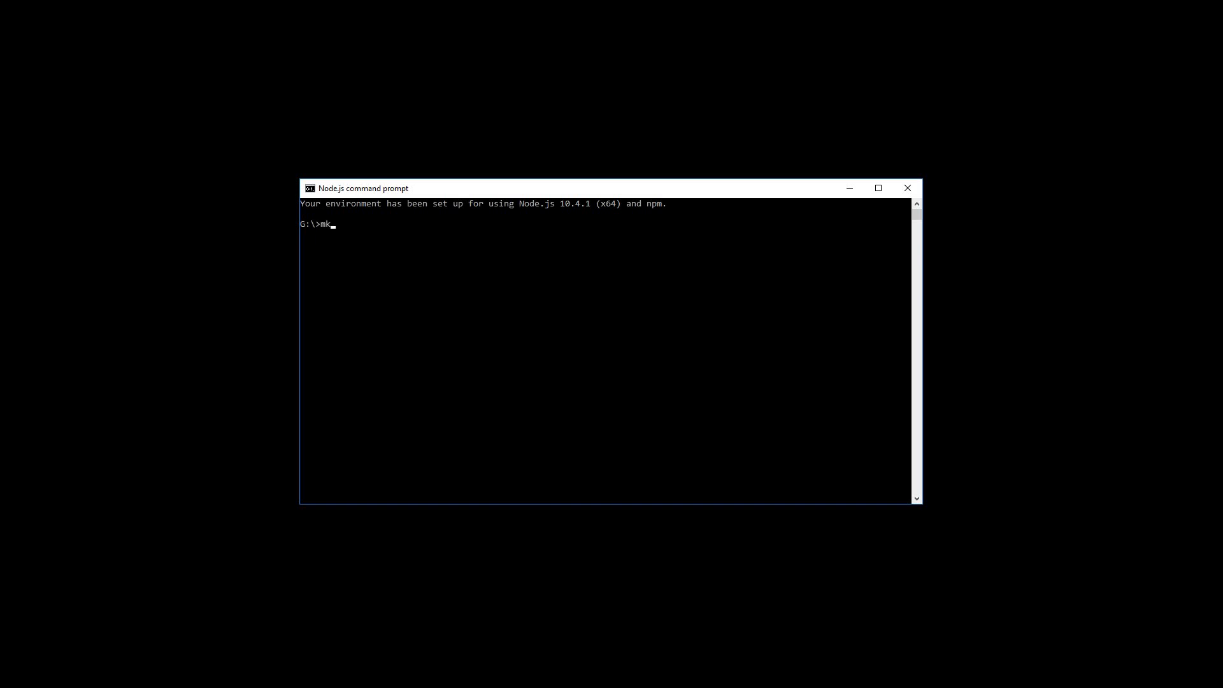
text(dir)
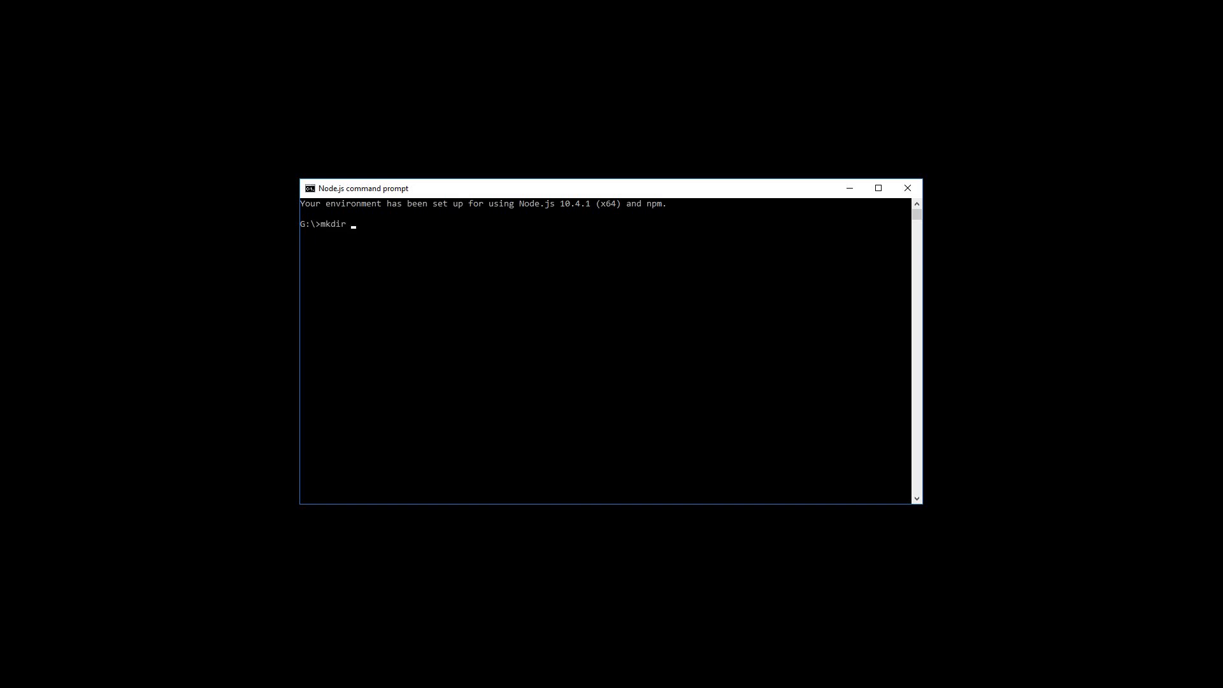
text(asp.)
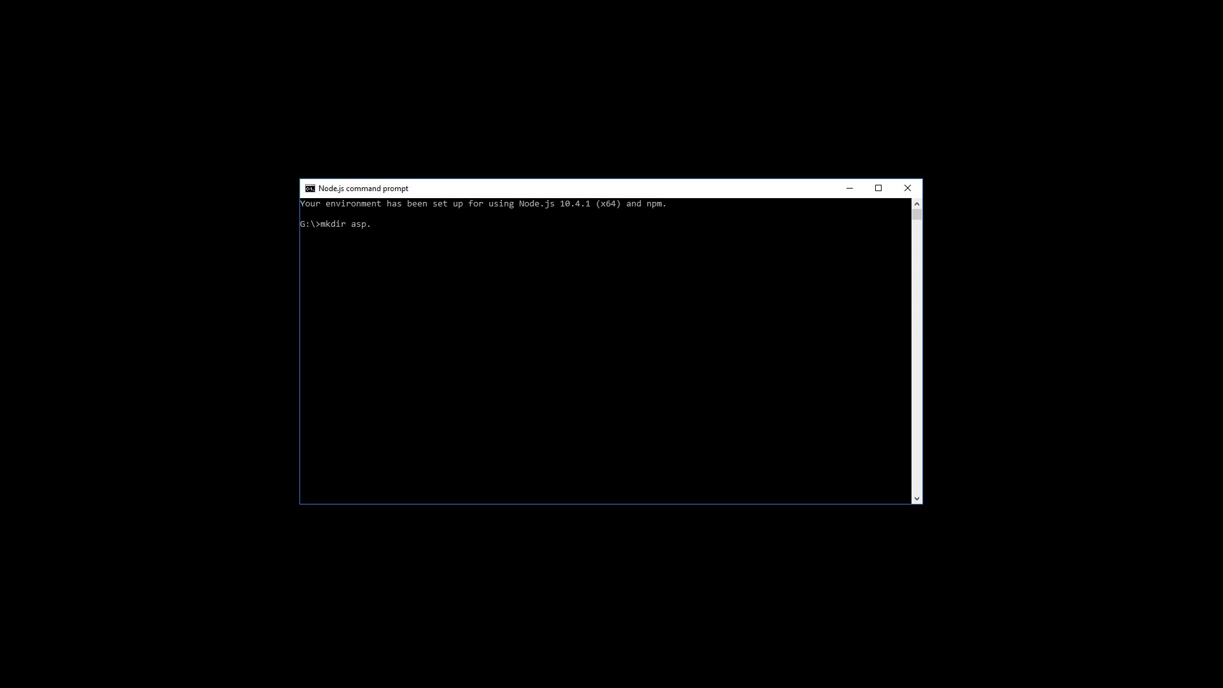
text(net)
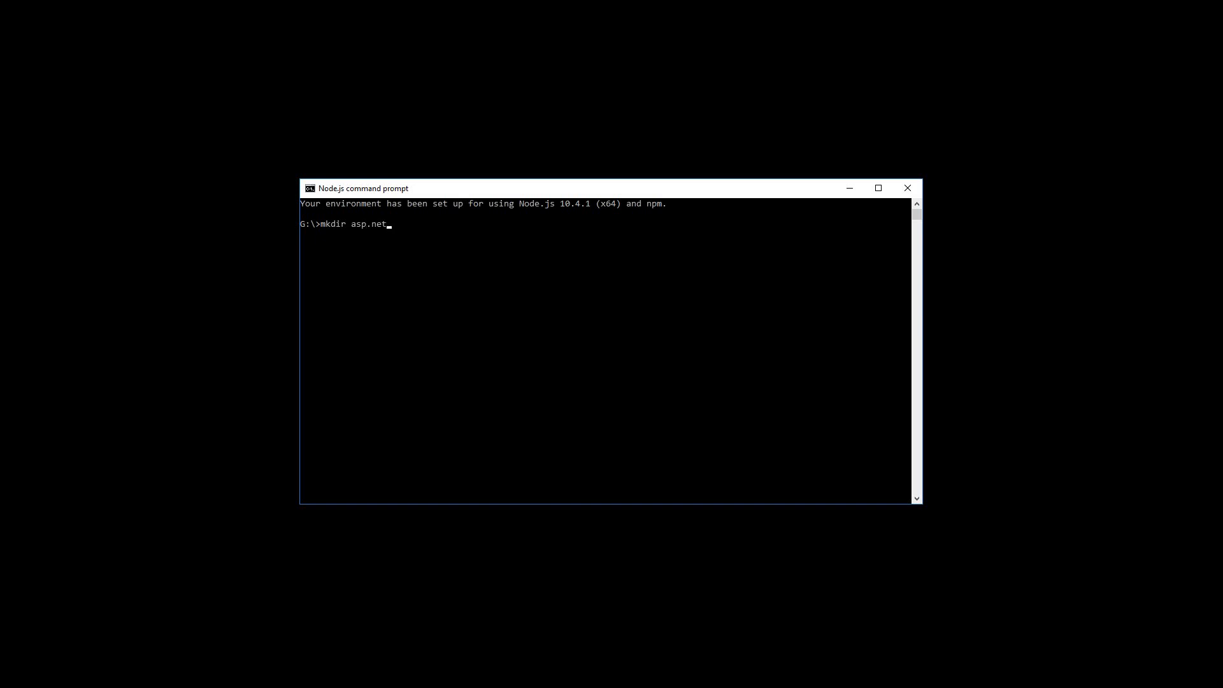
text(_core)
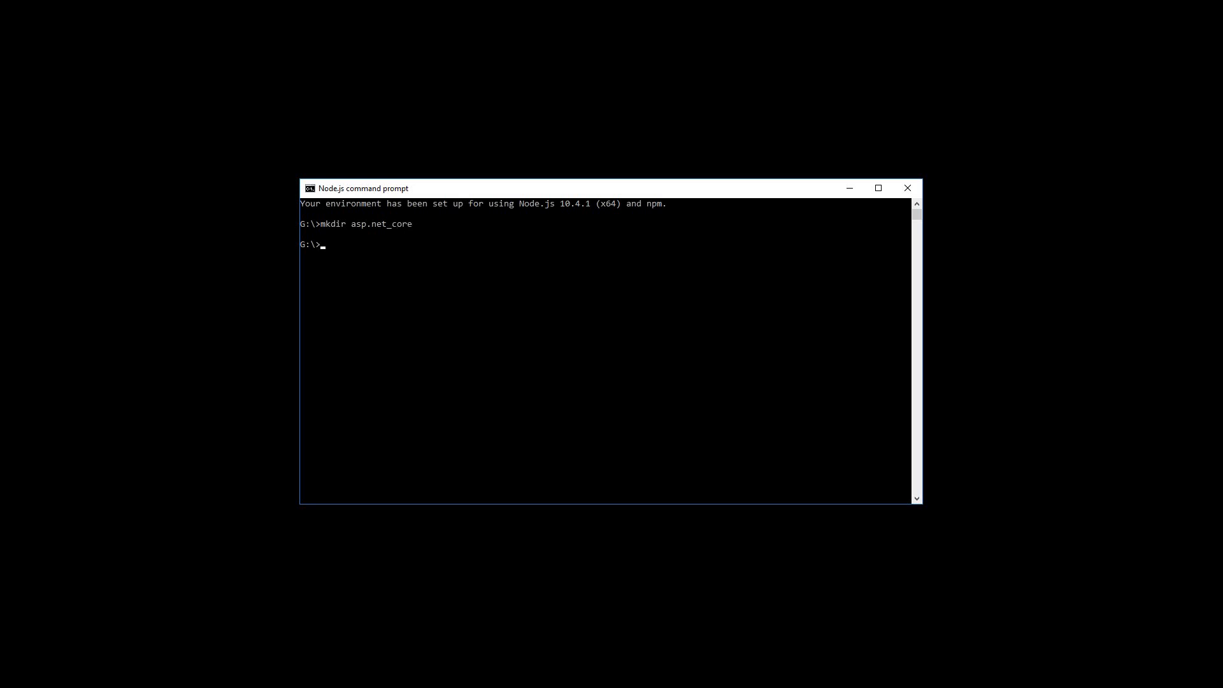
text(cd asp)
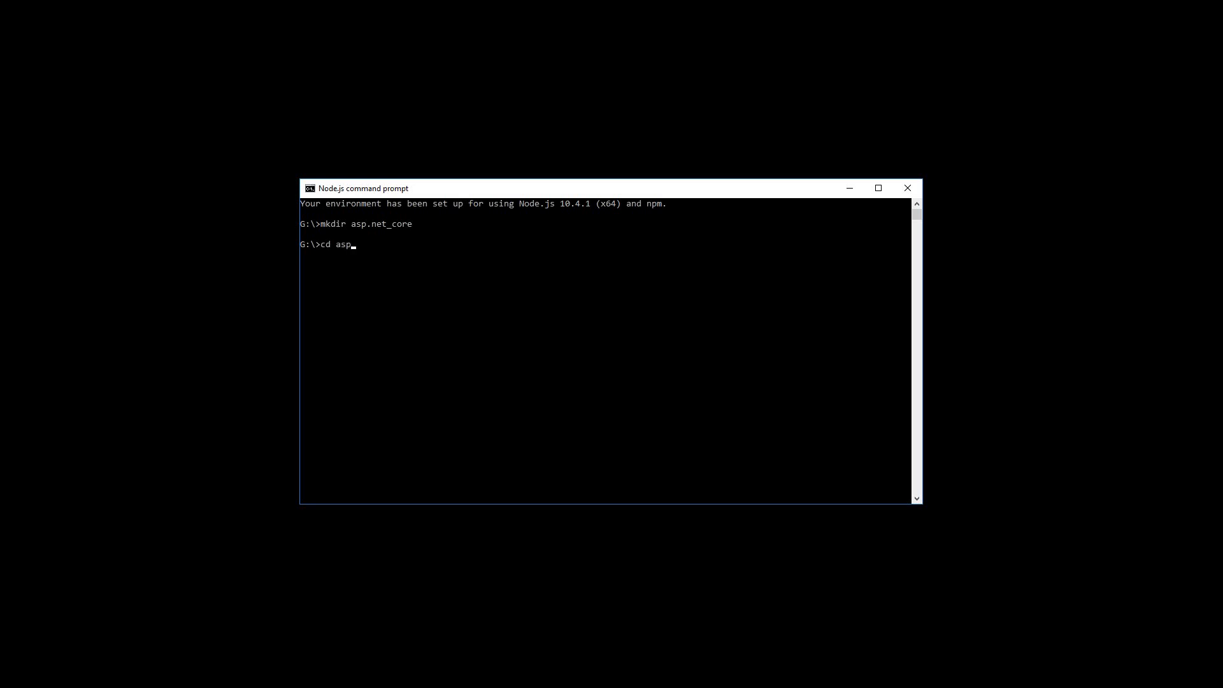
text(.net)
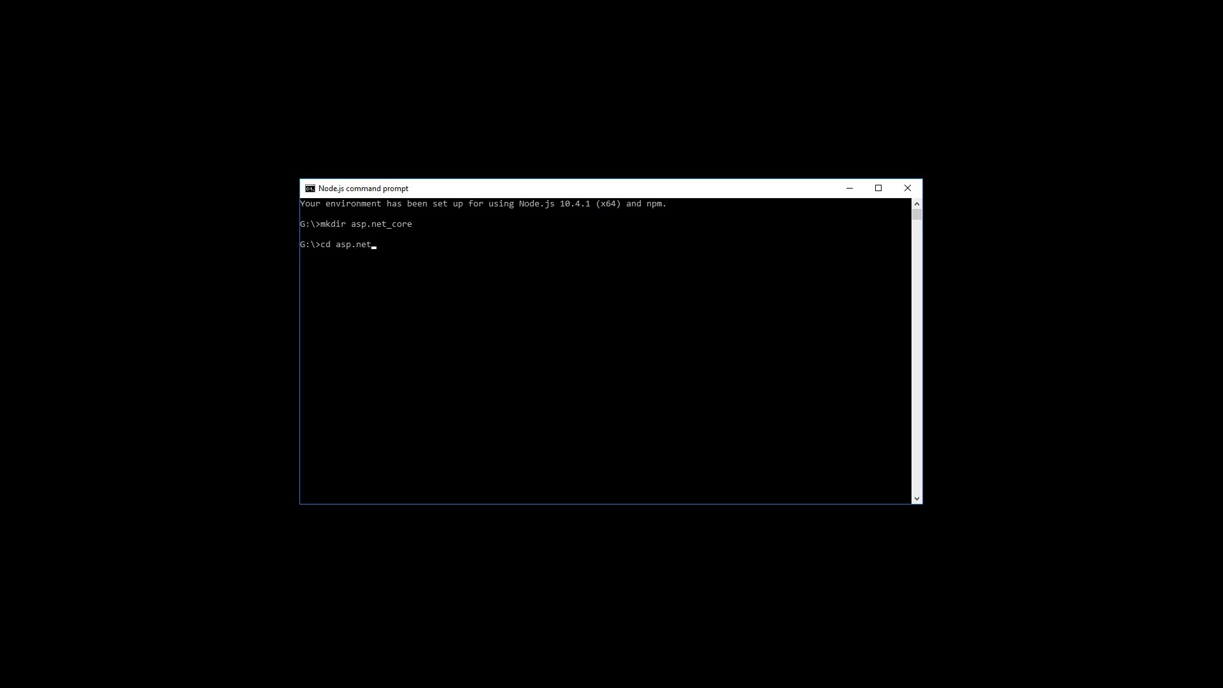
text(_core)
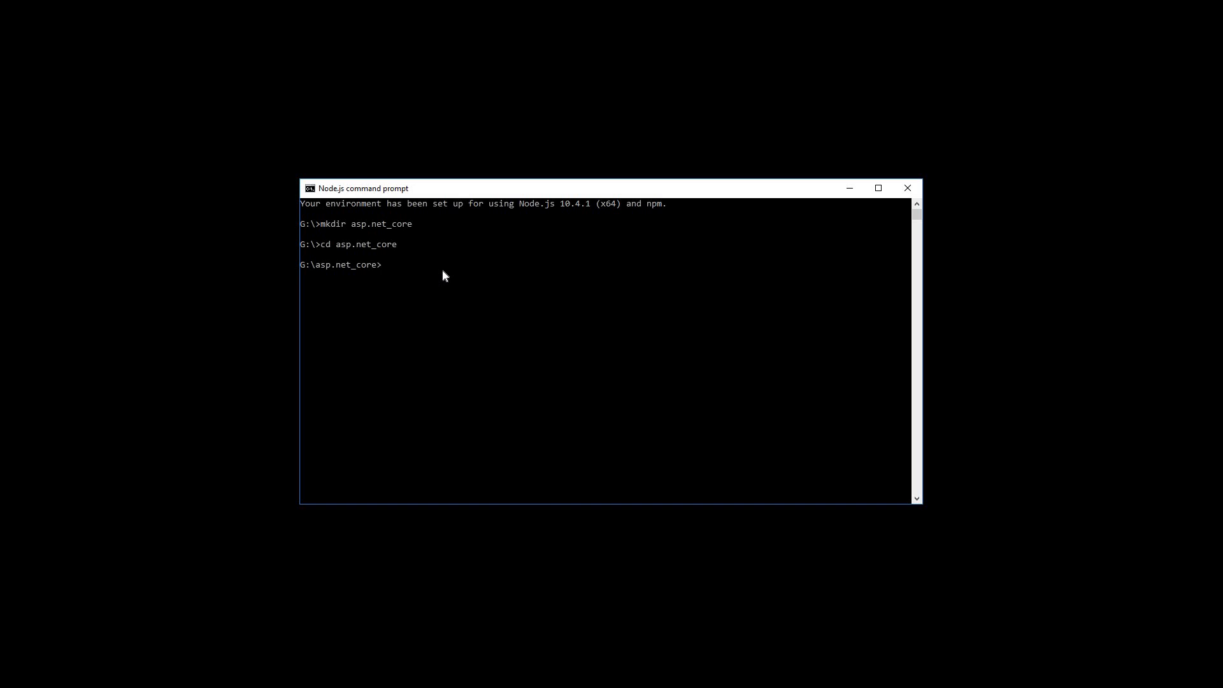
Run 'dotnet new webapp -o aspnetcoreapp' to scaffold the web app project
text(dotn)
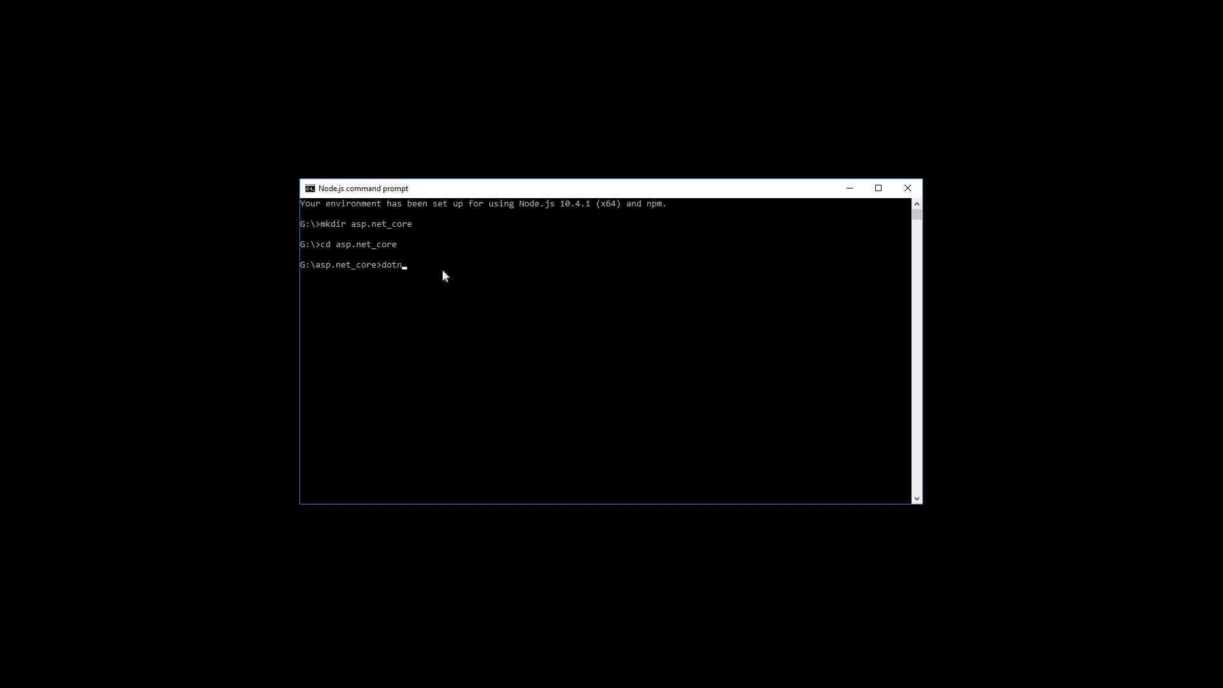
text(et)
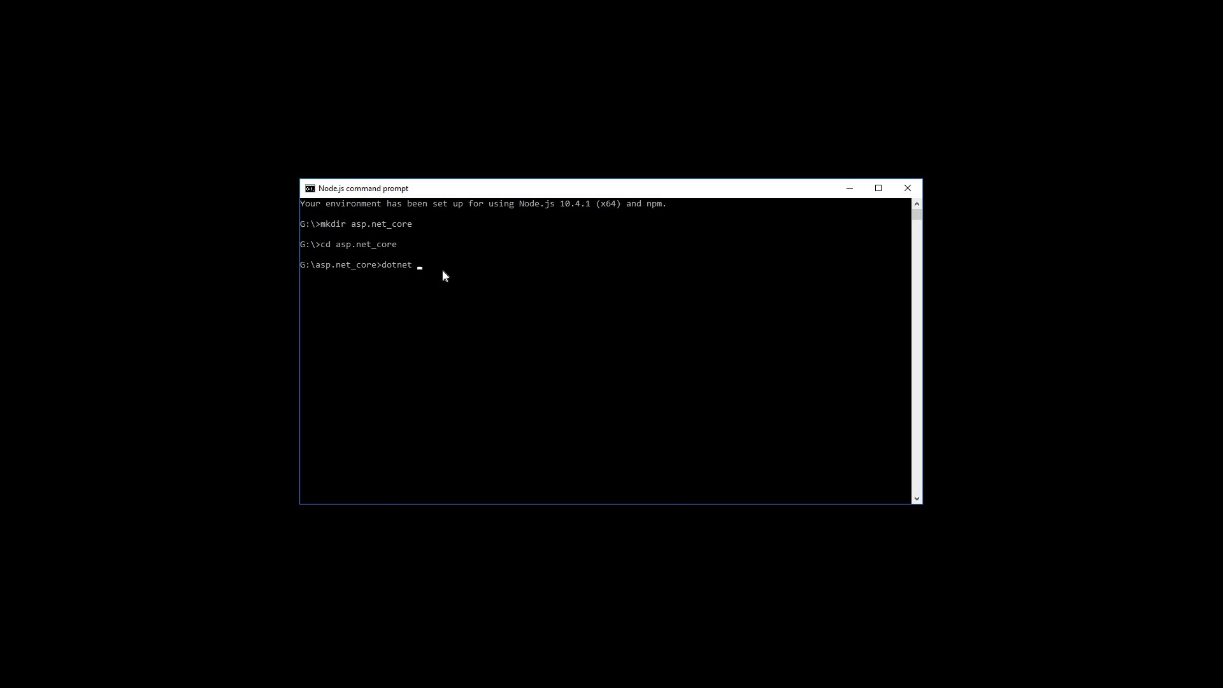
text(new w)
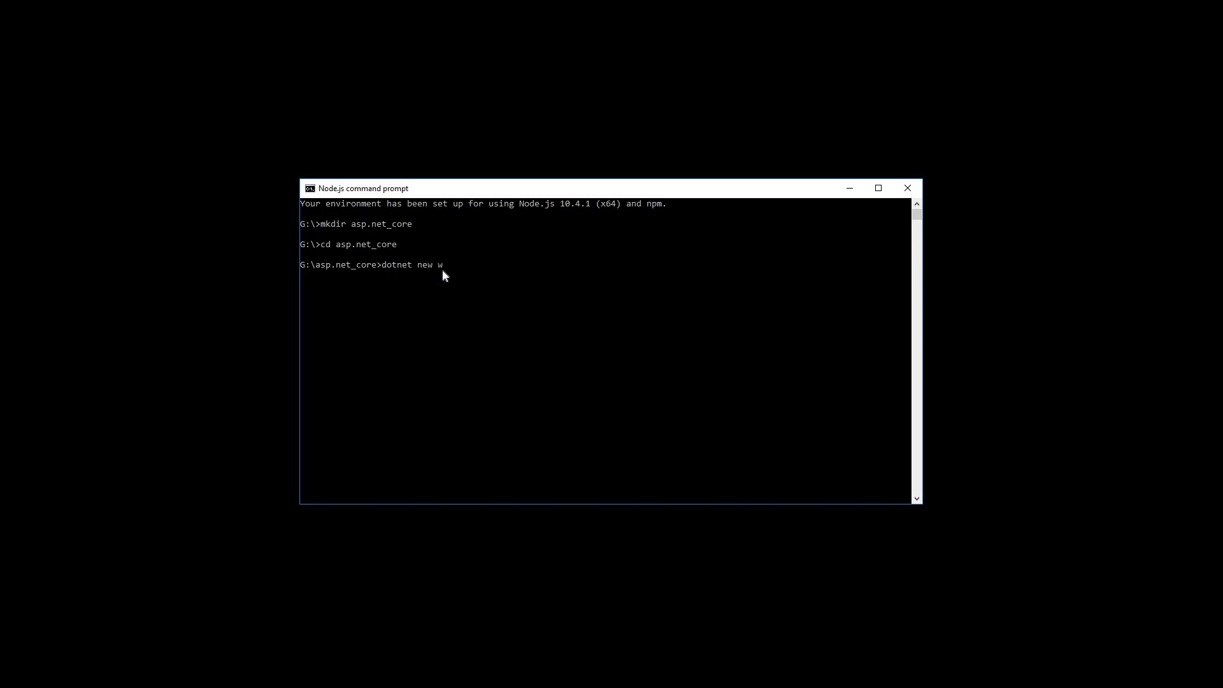
text(ebapp)
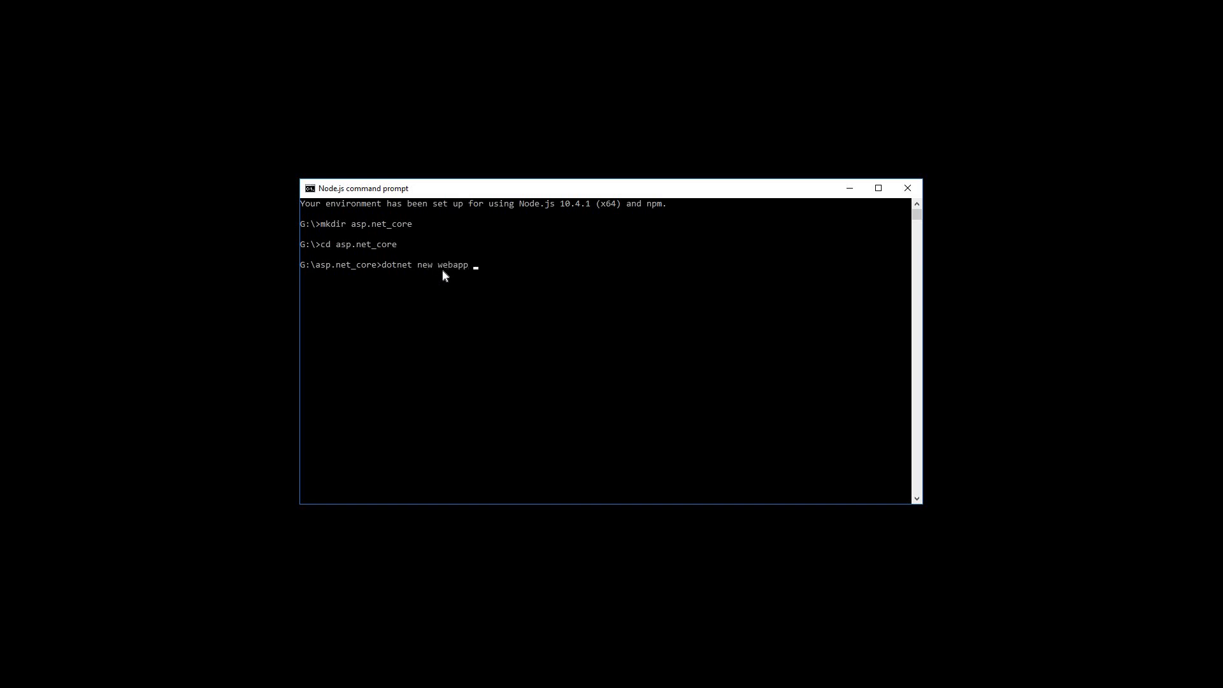
text(-)
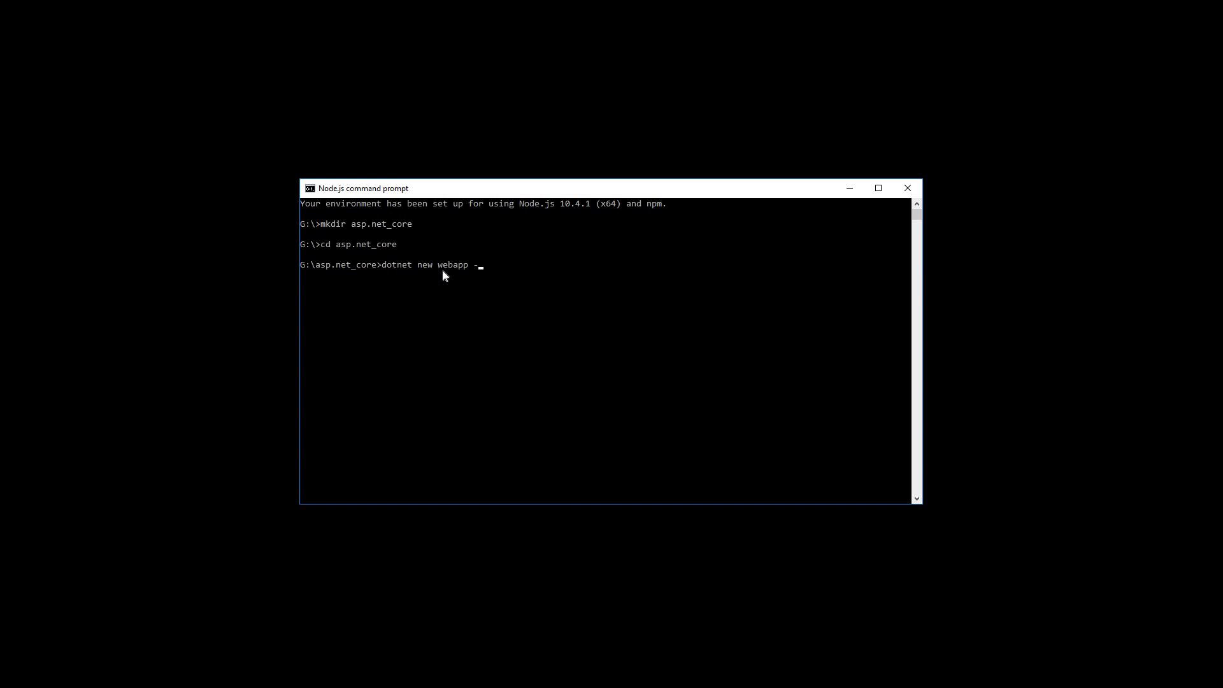
text(o)
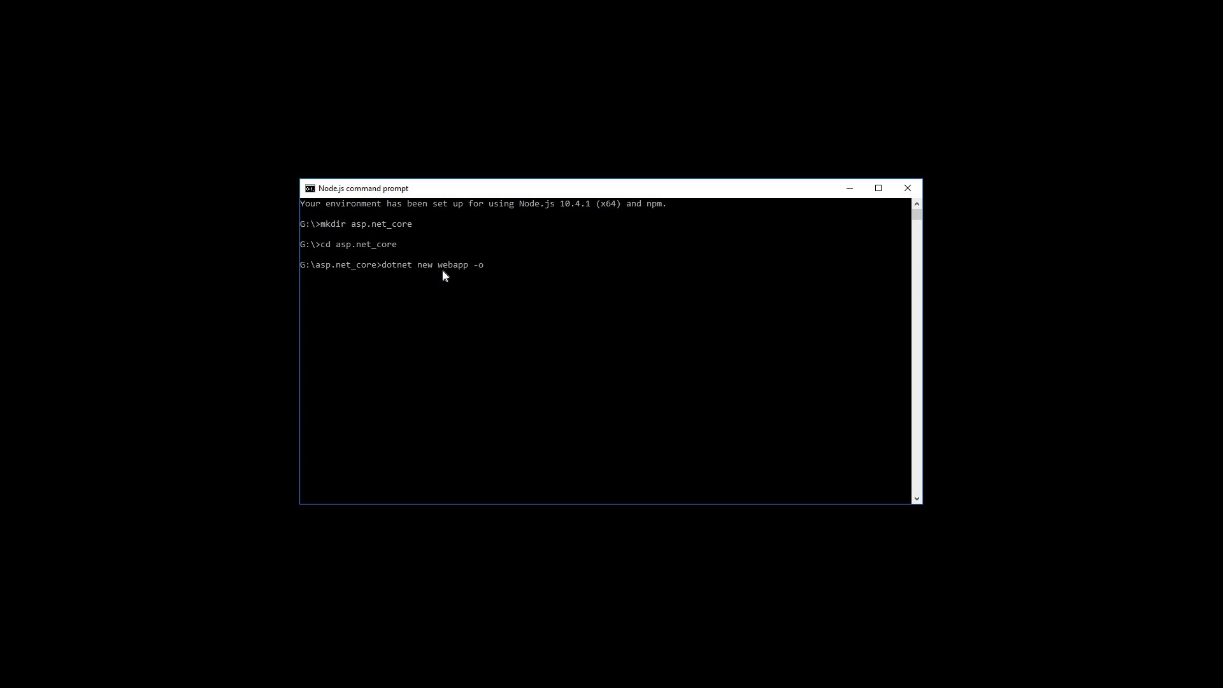
text(asp)
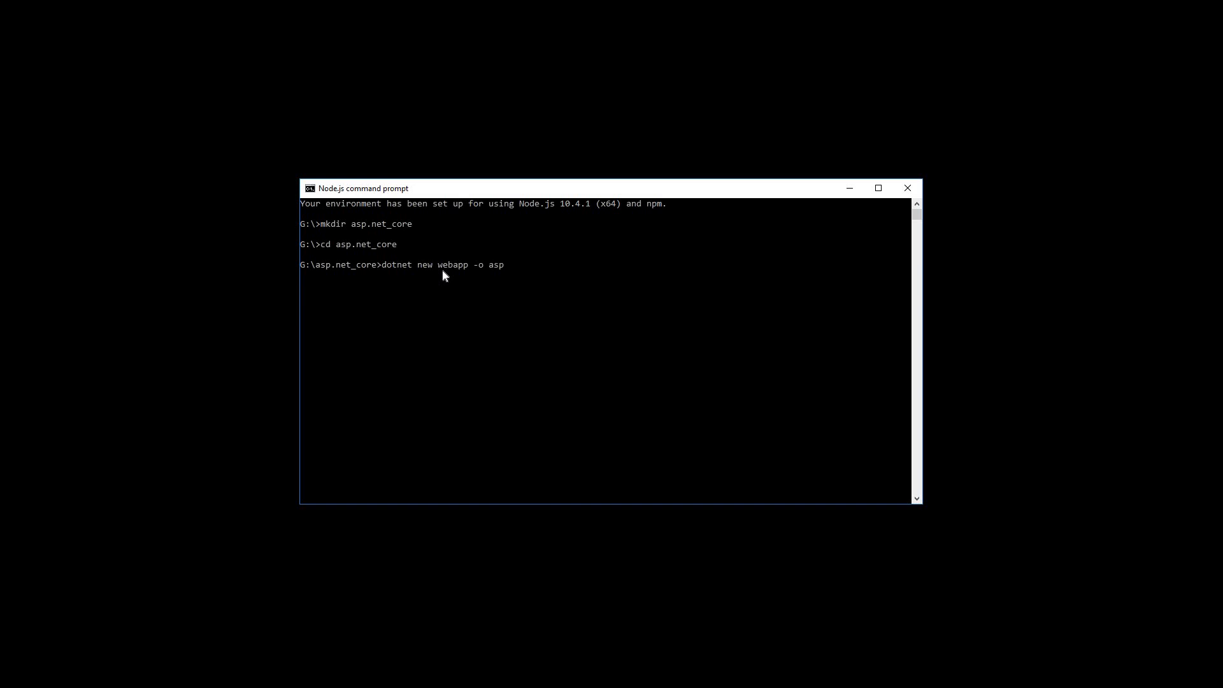
text(net)
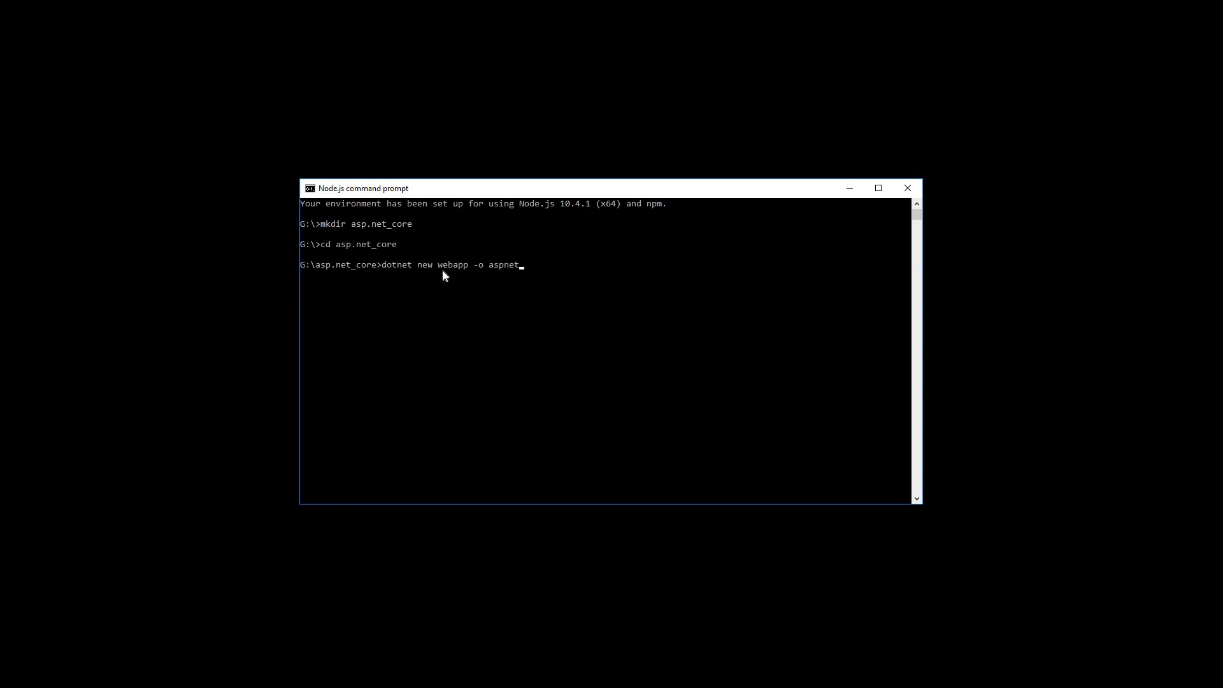
text(core)
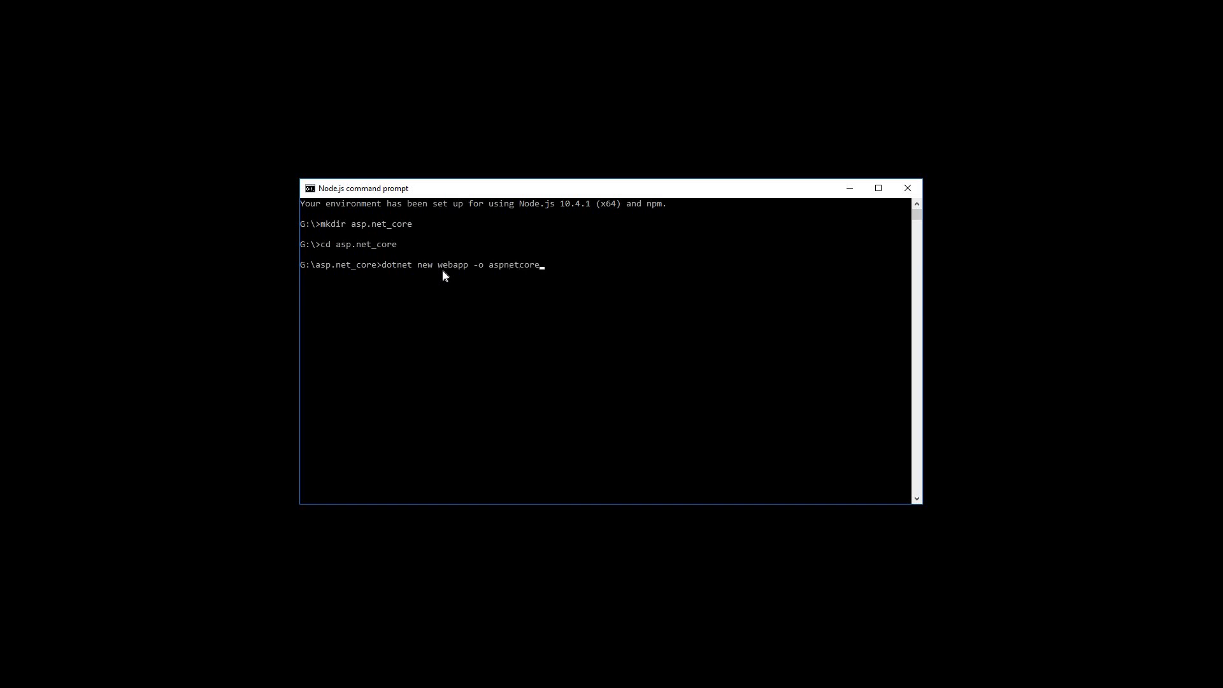
text(app)
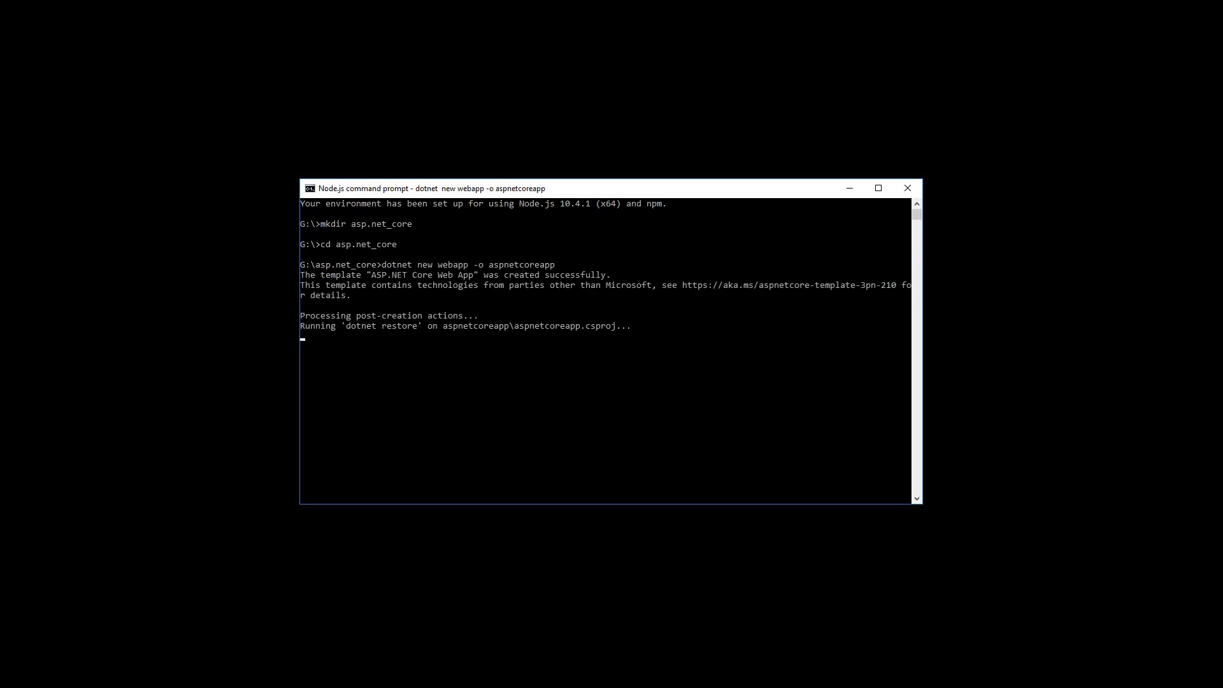
mouse_move(460, 290)
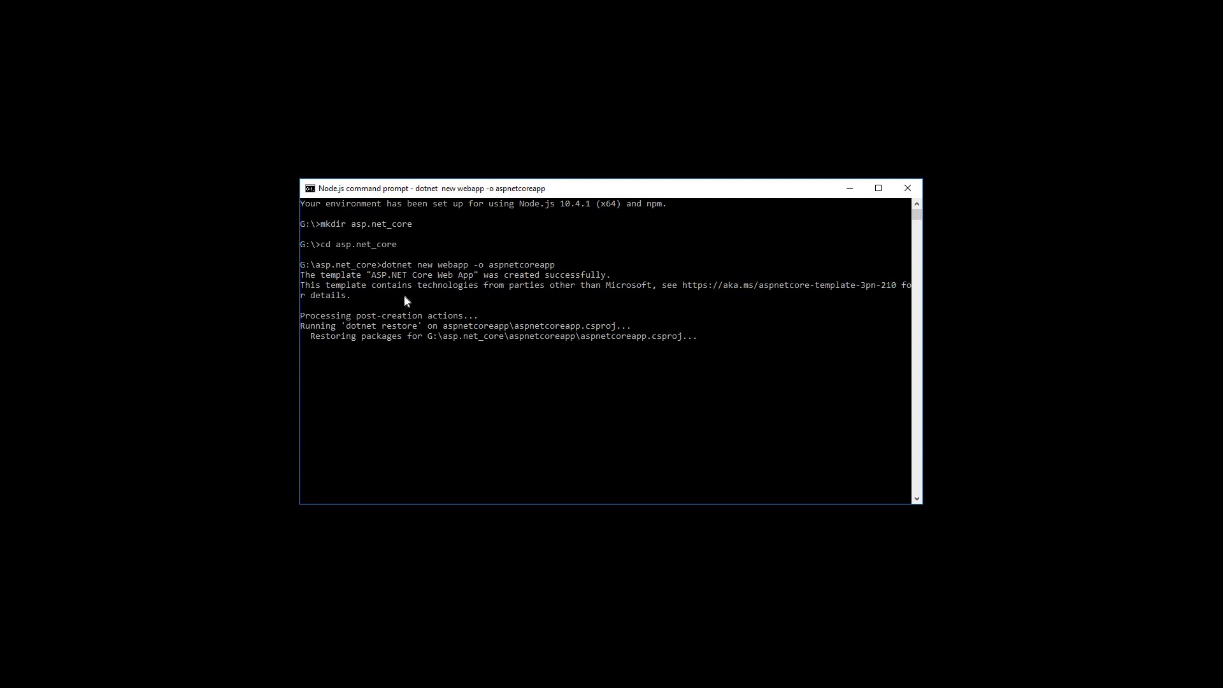
mouse_move(479, 402)
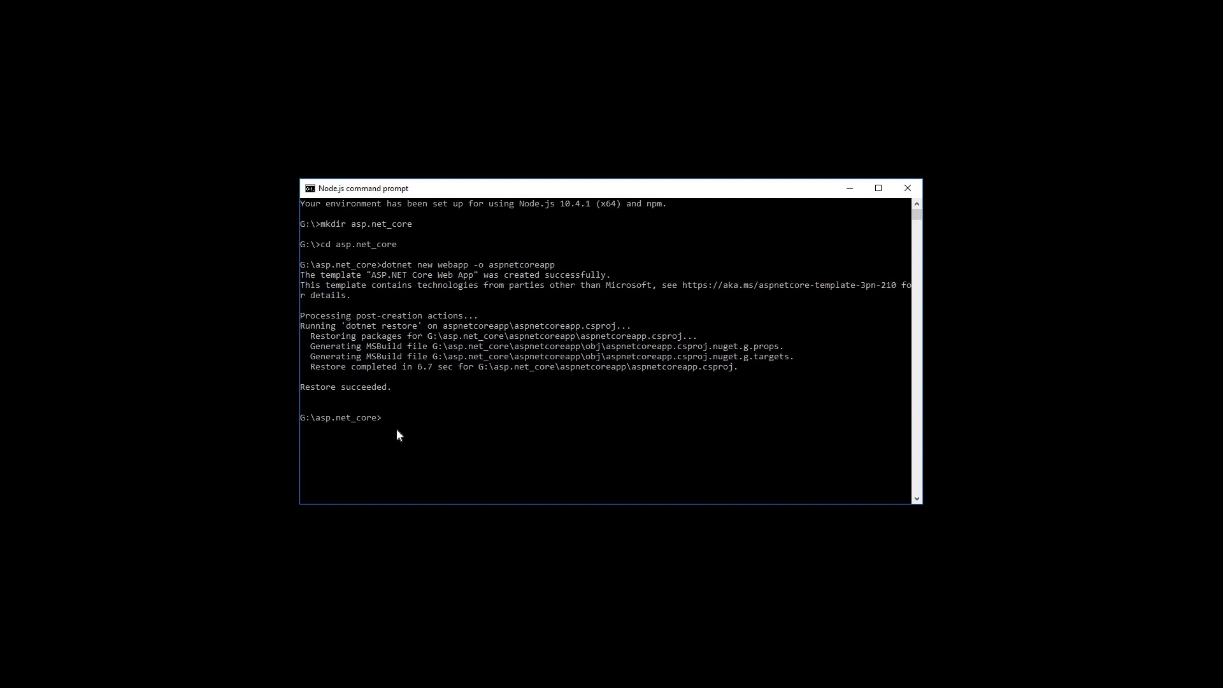
mouse_move(263, 452)
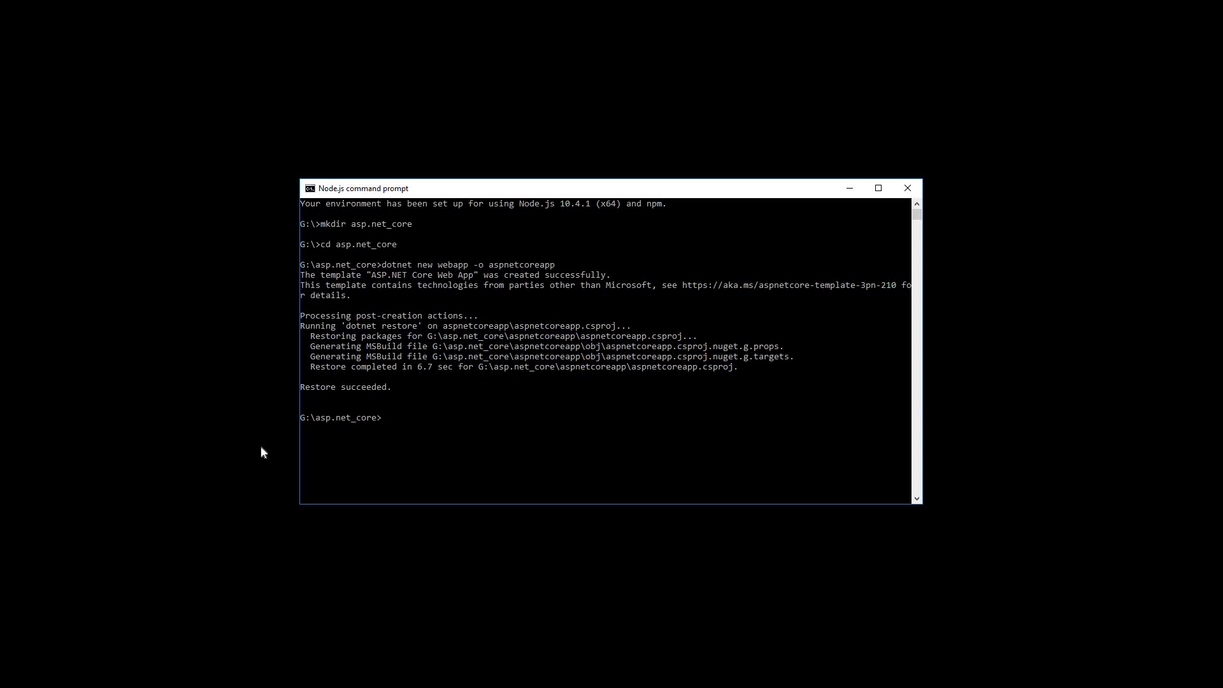
mouse_move(400, 464)
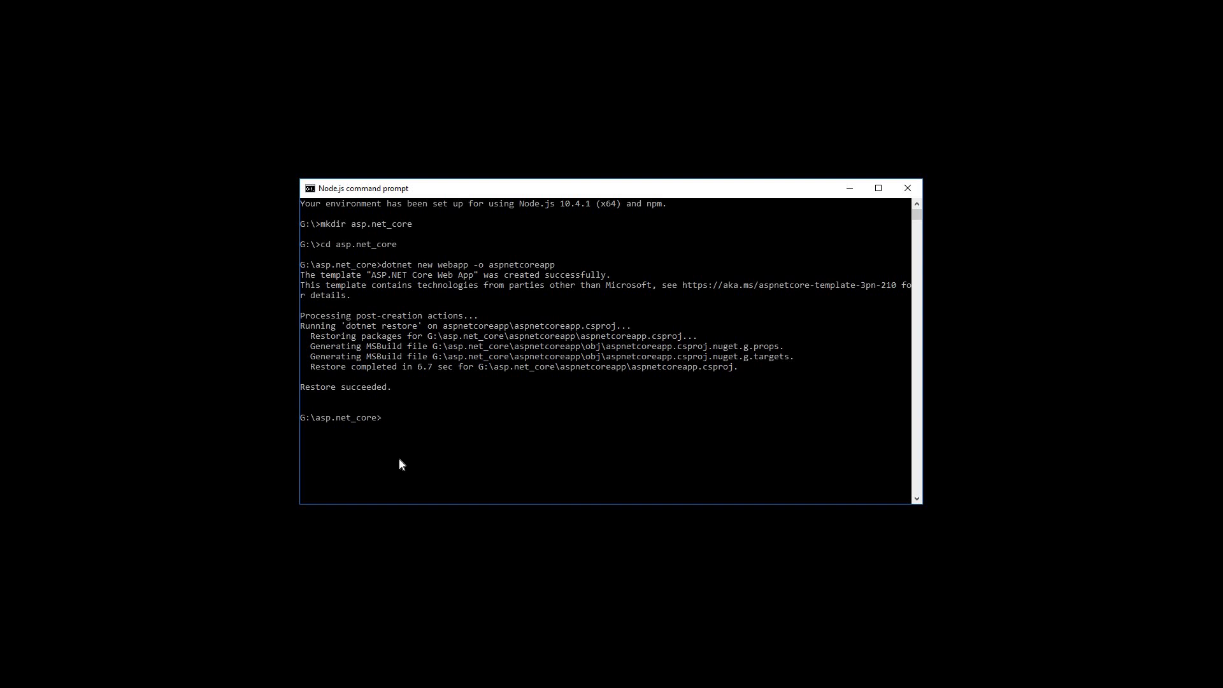
mouse_move(200, 472)
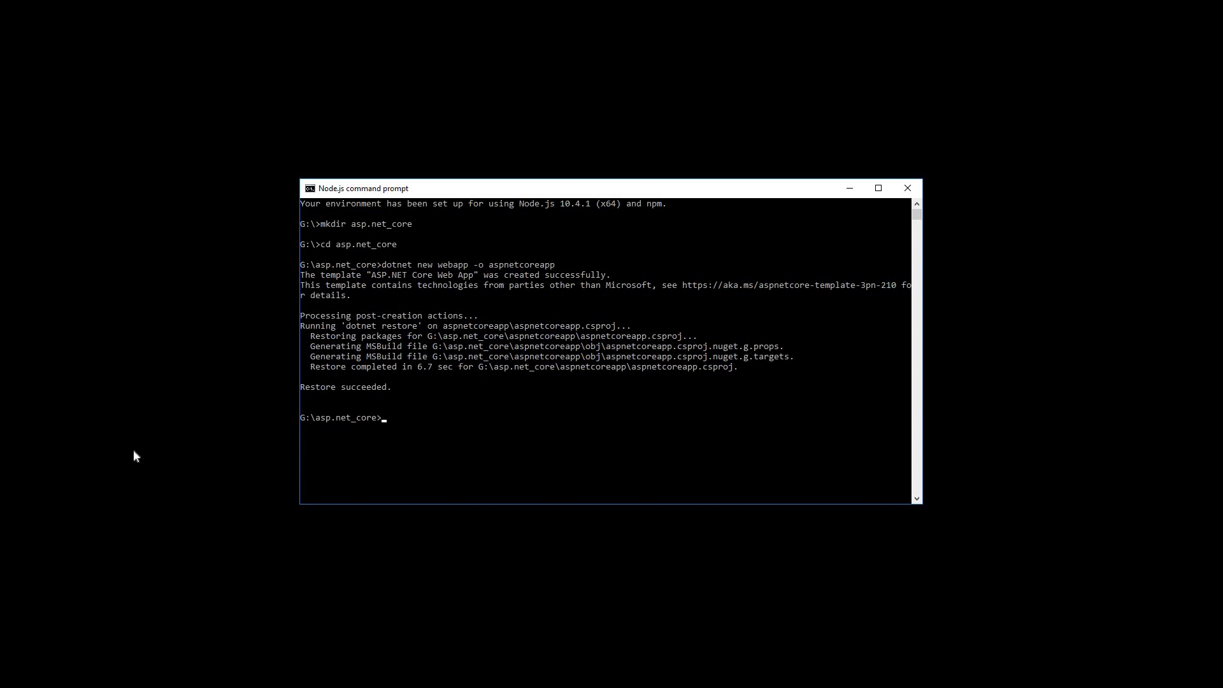
Run 'dotnet dev-certs https --trust' to trust the HTTPS development certificate
text(dot)
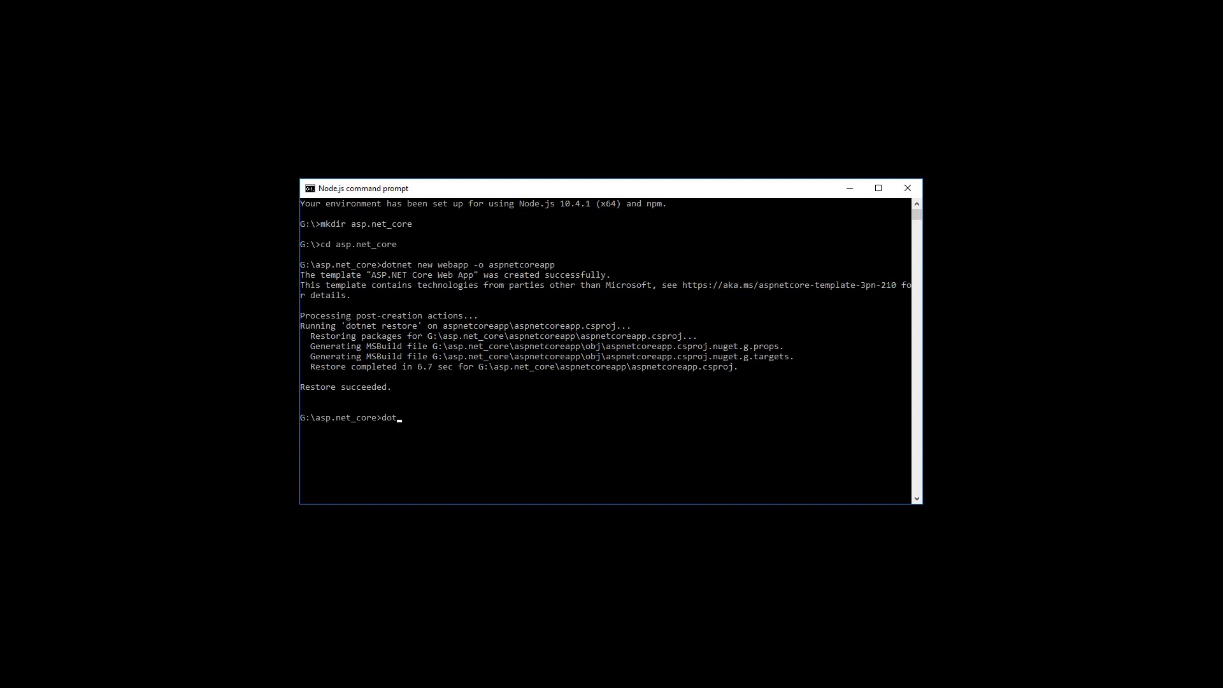
text(net)
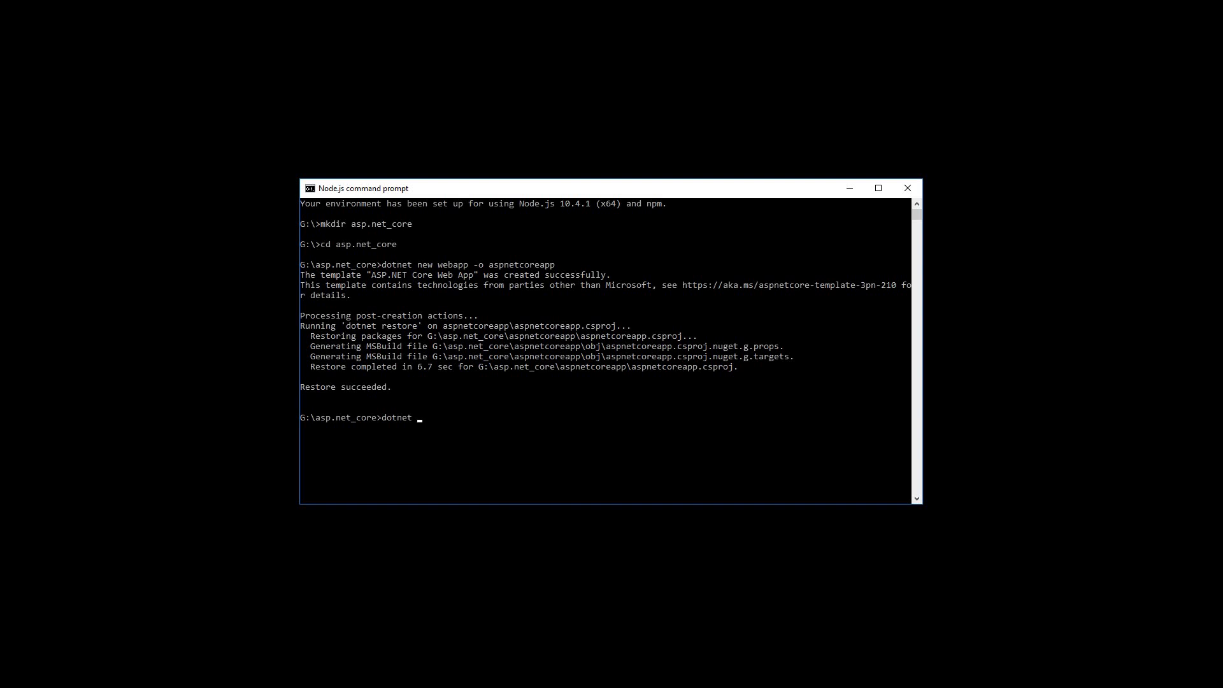
text(dev-)
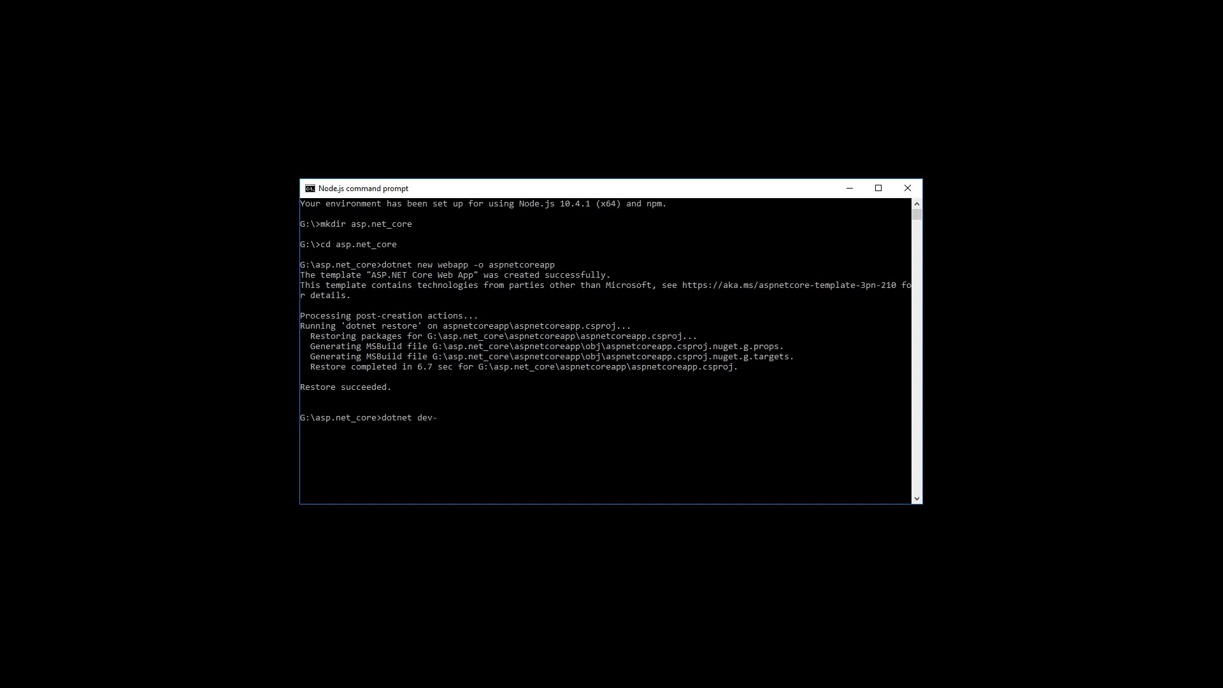
text(cert)
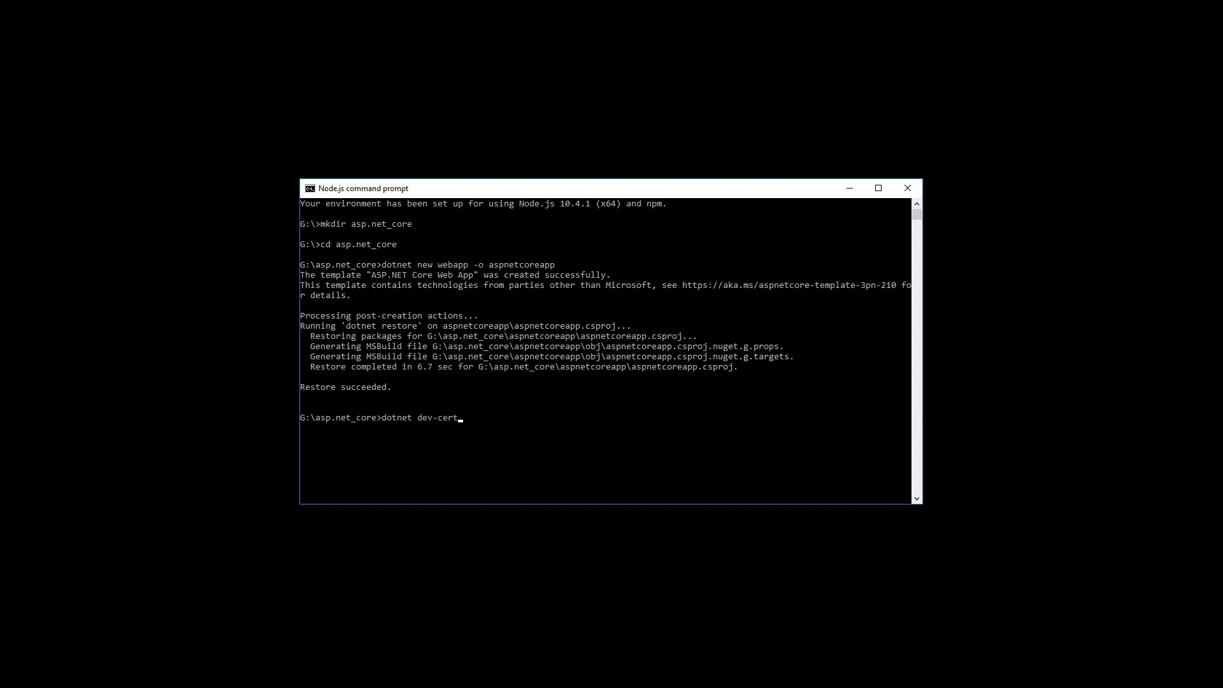
text(s)
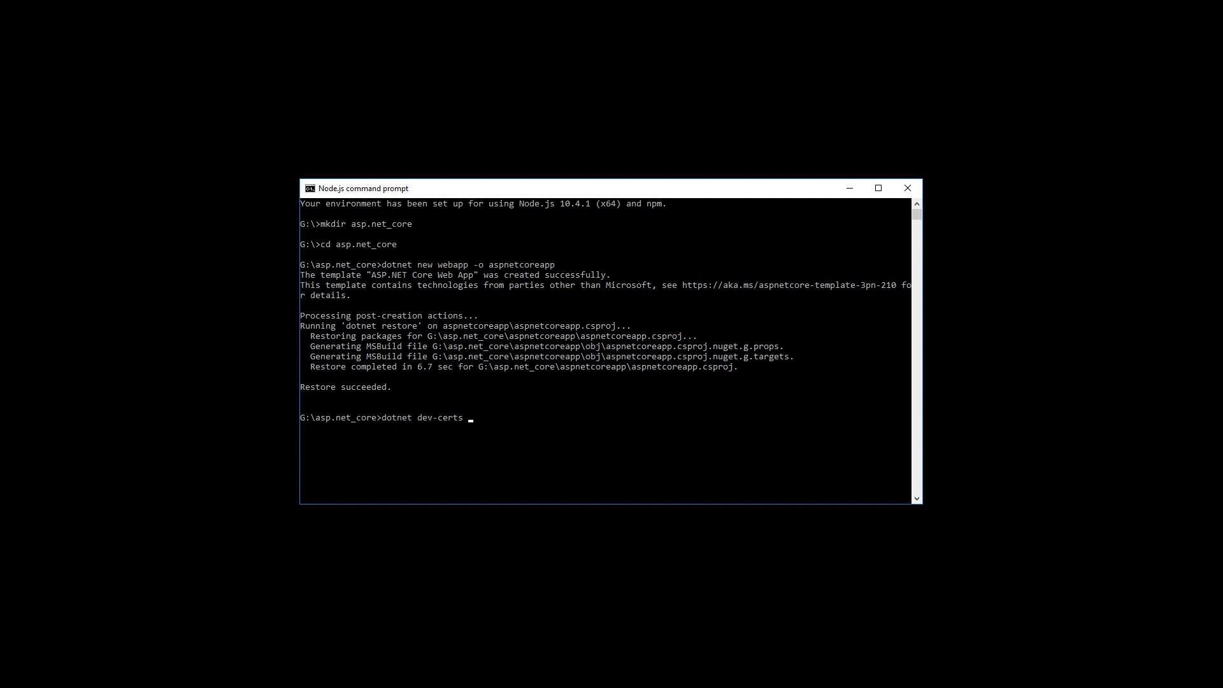
text(http)
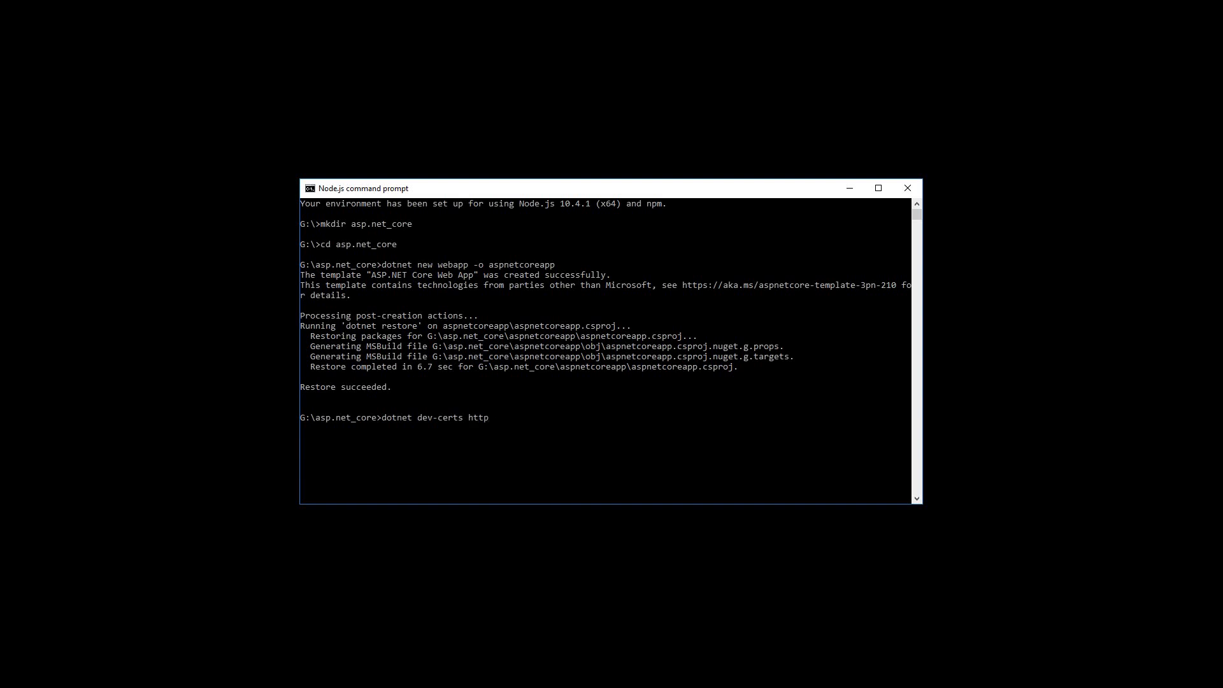
text(s)
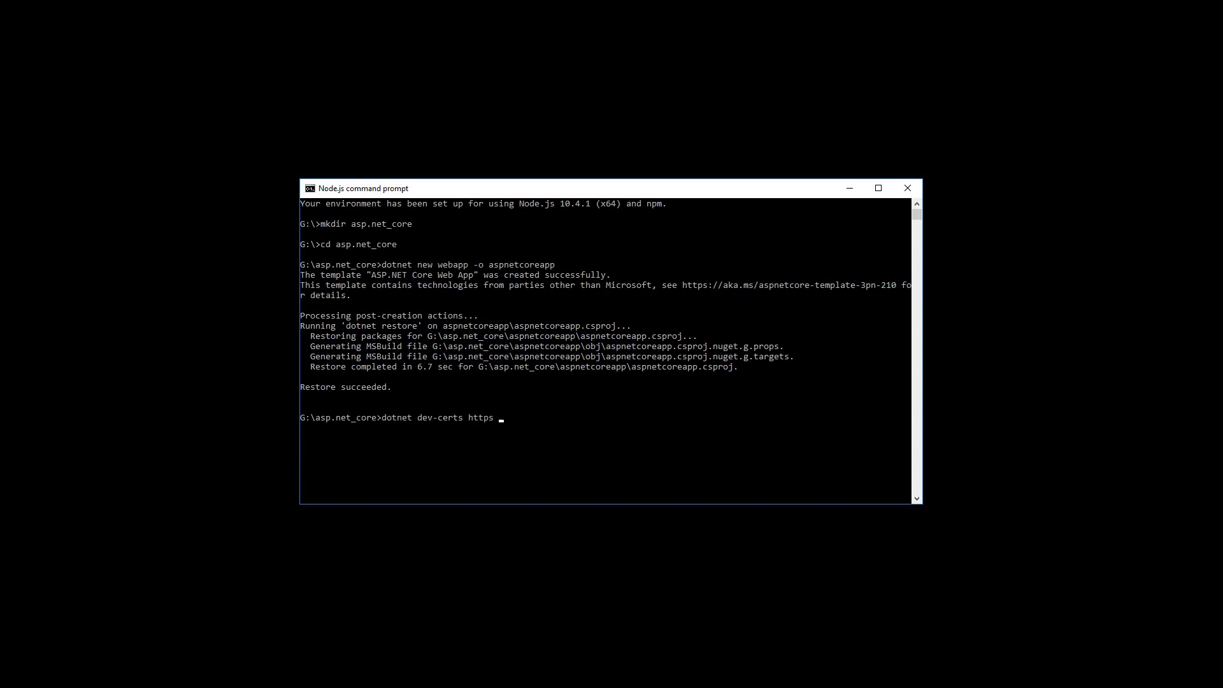
text(--)
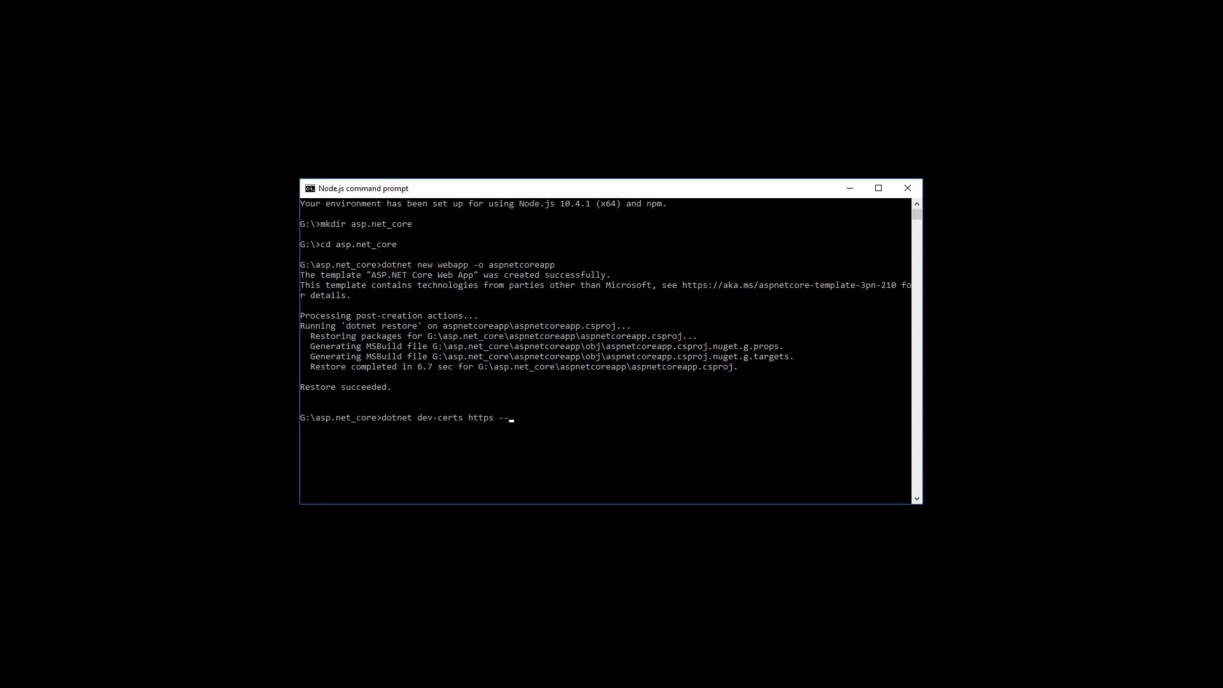
text(tr)
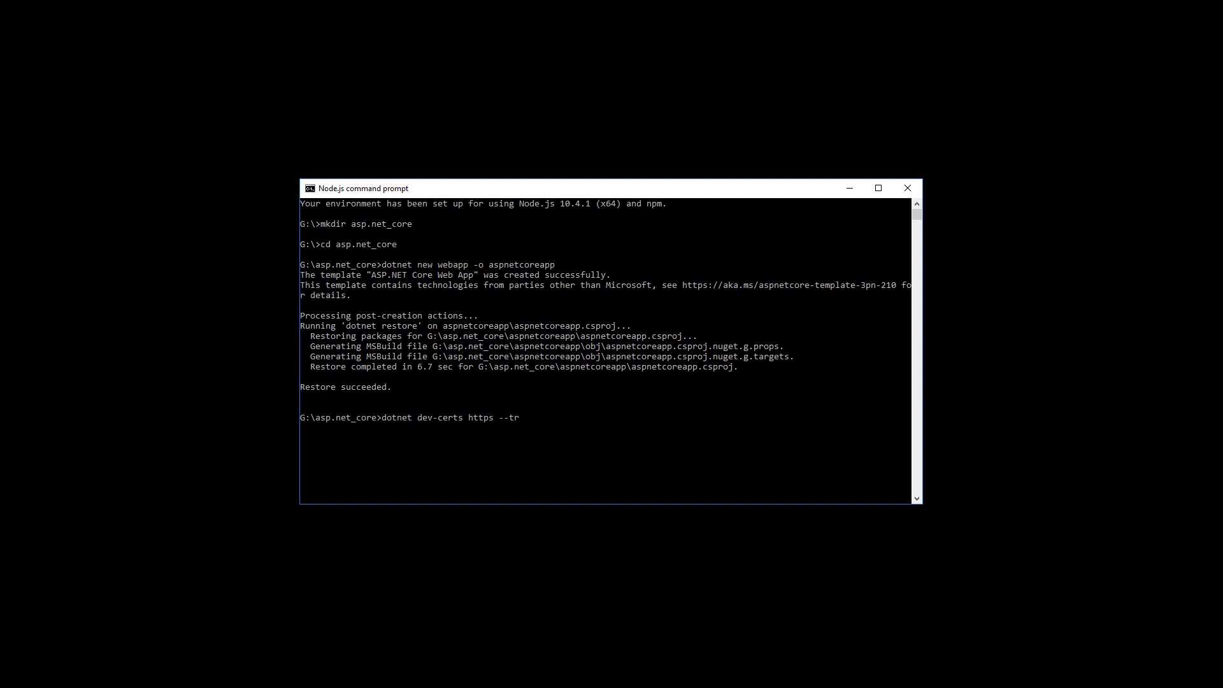
text(use)
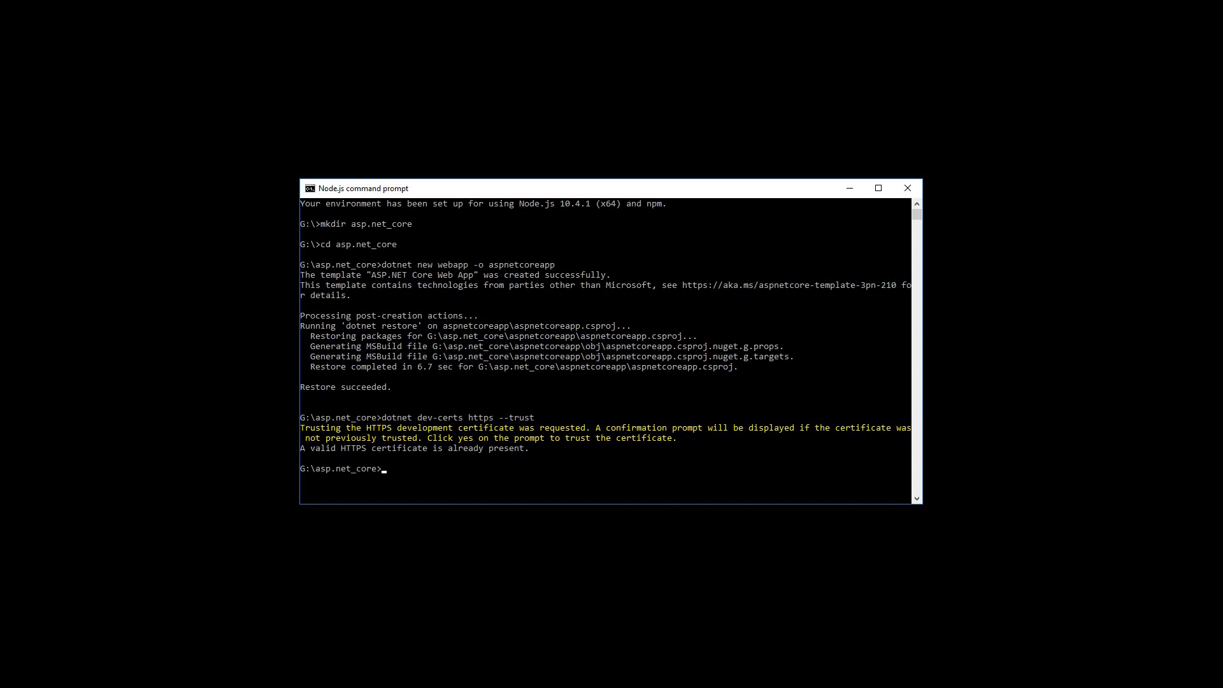
mouse_move(274, 397)
text(cd as)
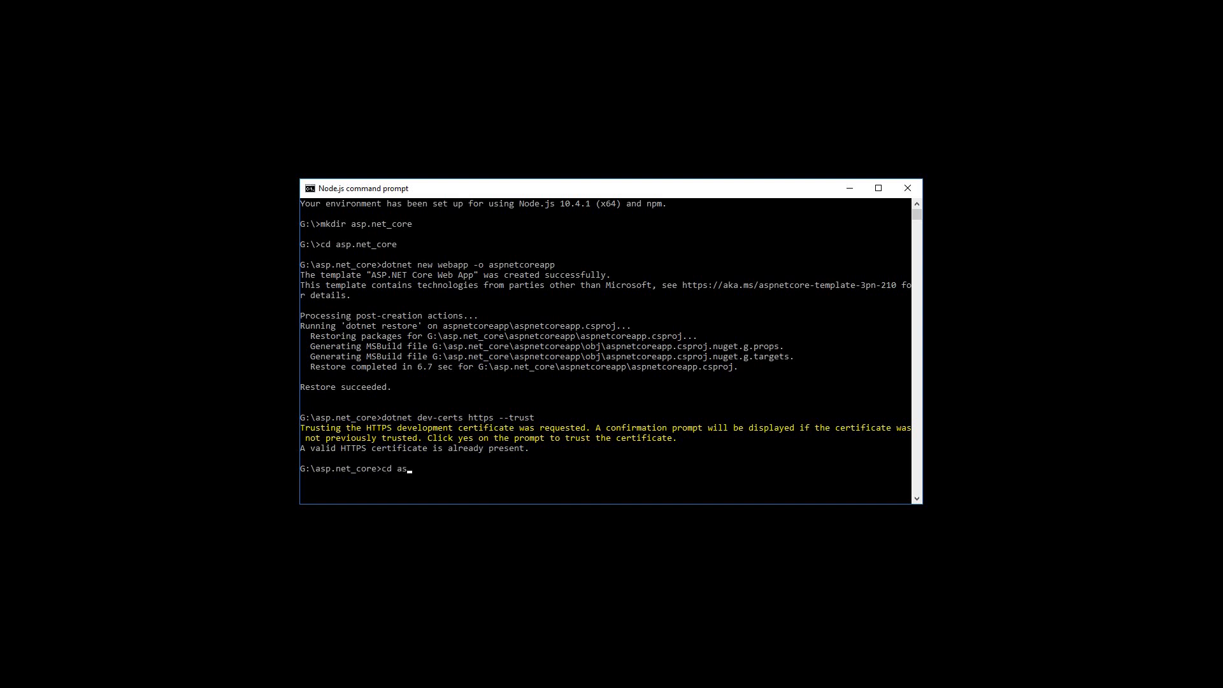
Run 'cd aspnetcoreapp' then 'dotnet run' to start the app on localhost:5001/5000
text(pnet)
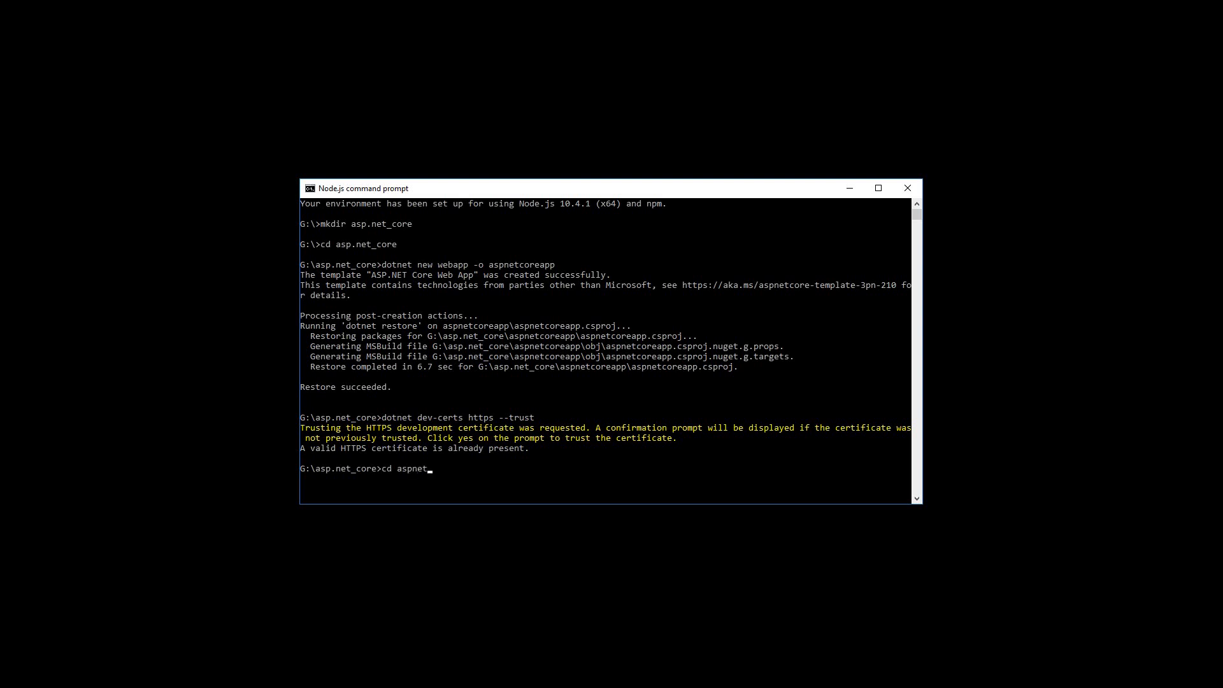
text(co)
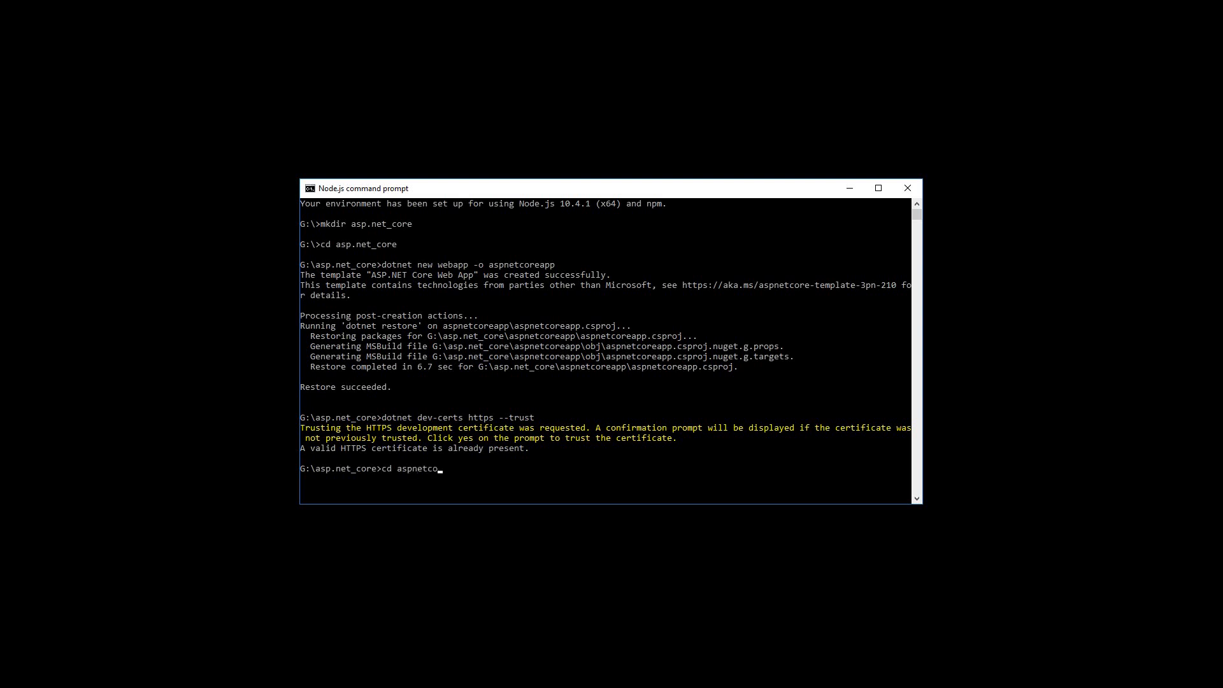
text(reapp)
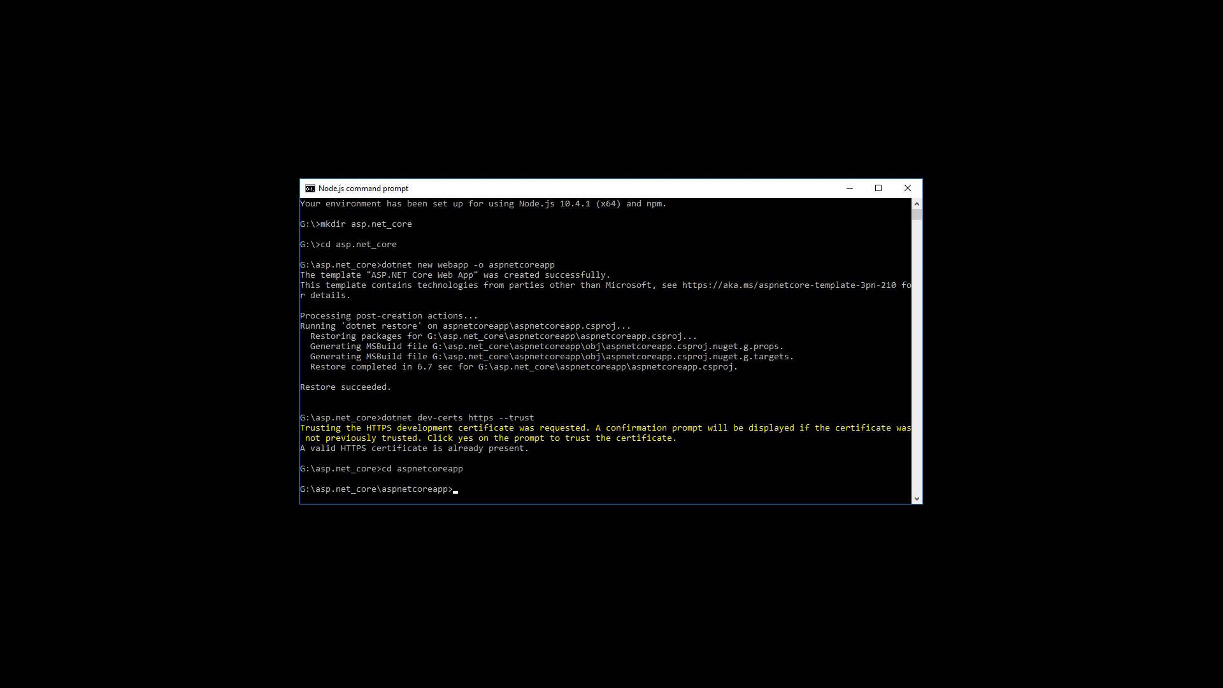
text(dotnet)
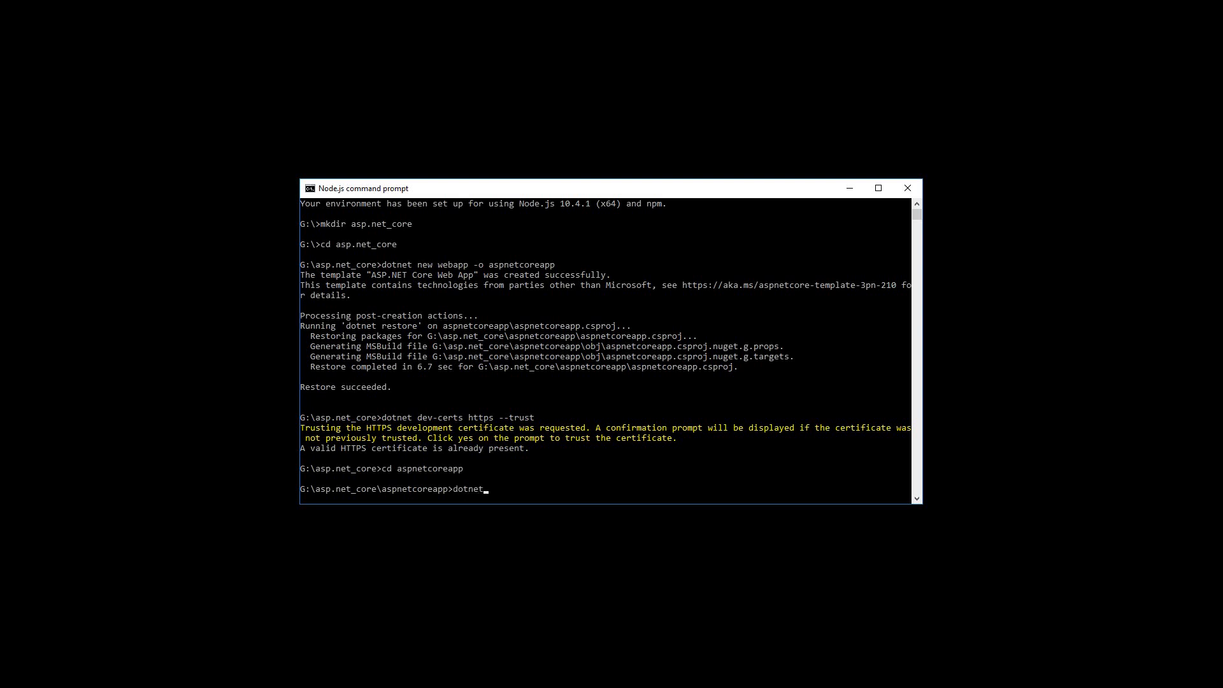
text(run)
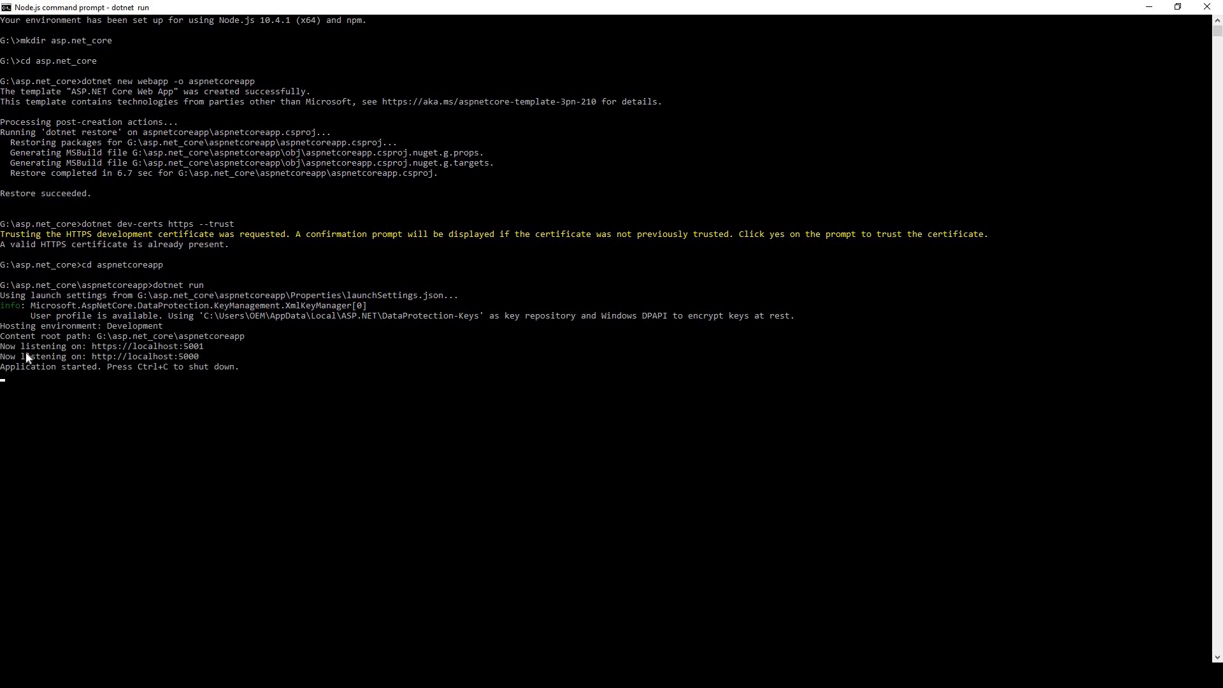
mouse_move(125, 361)
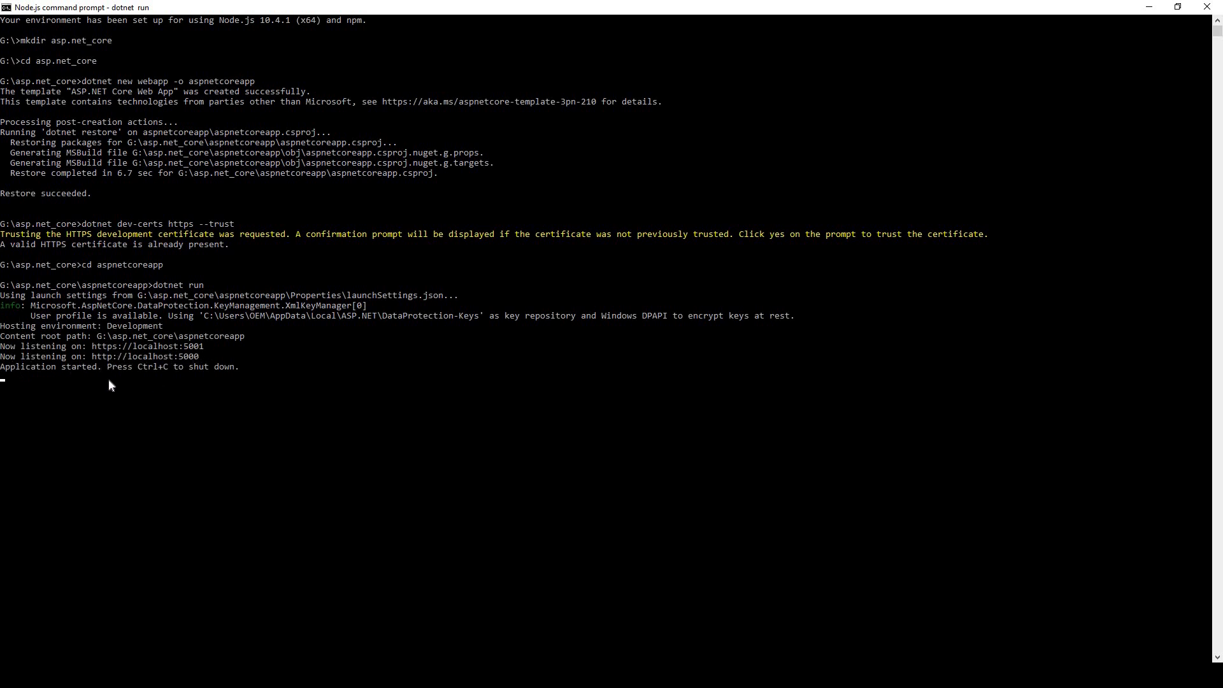
mouse_move(185, 366)
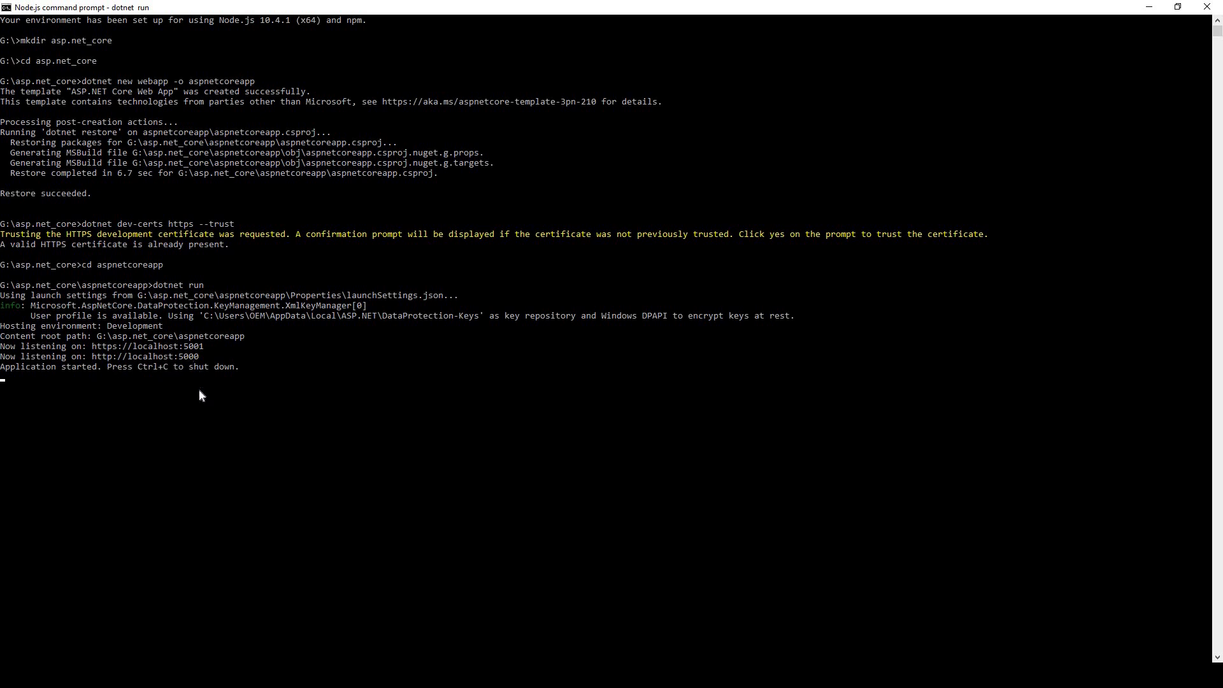
mouse_move(161, 381)
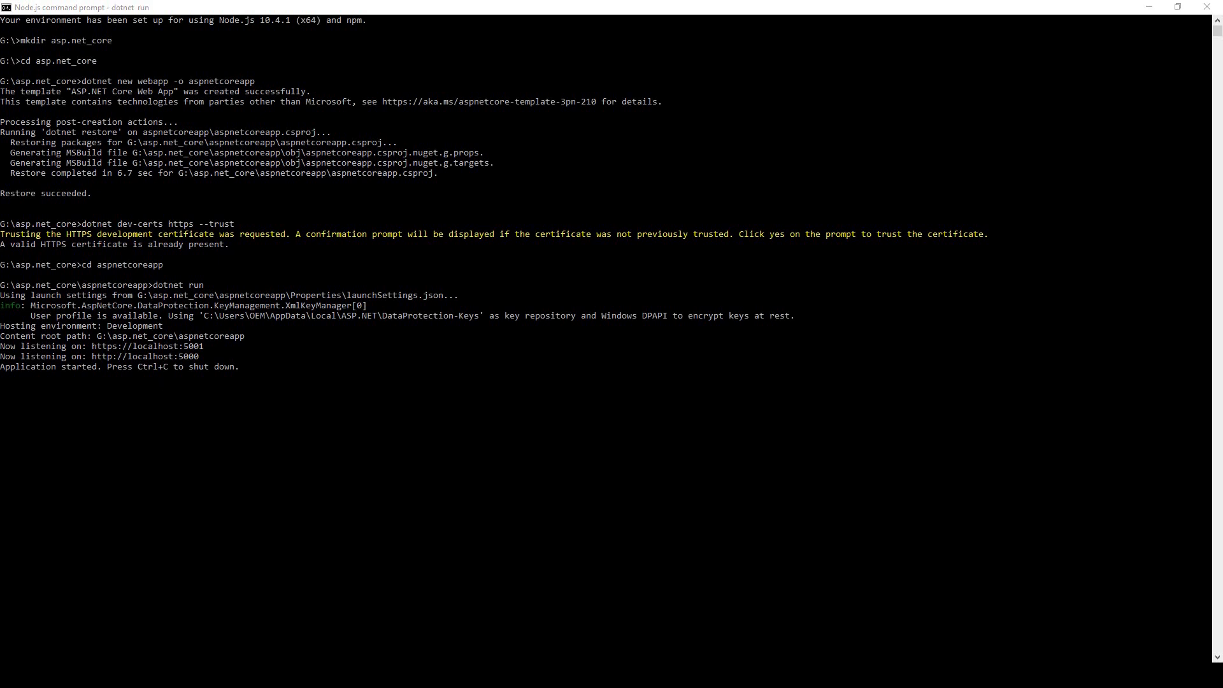
scroll(down, 3)
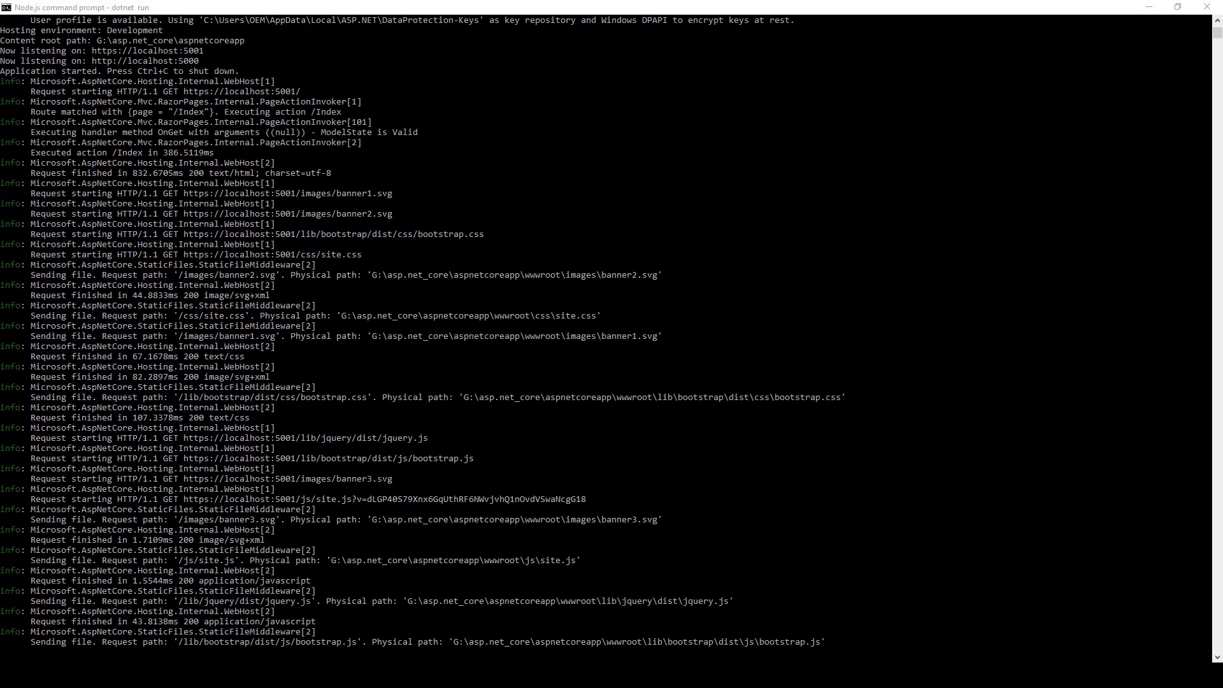
scroll(down, 3)
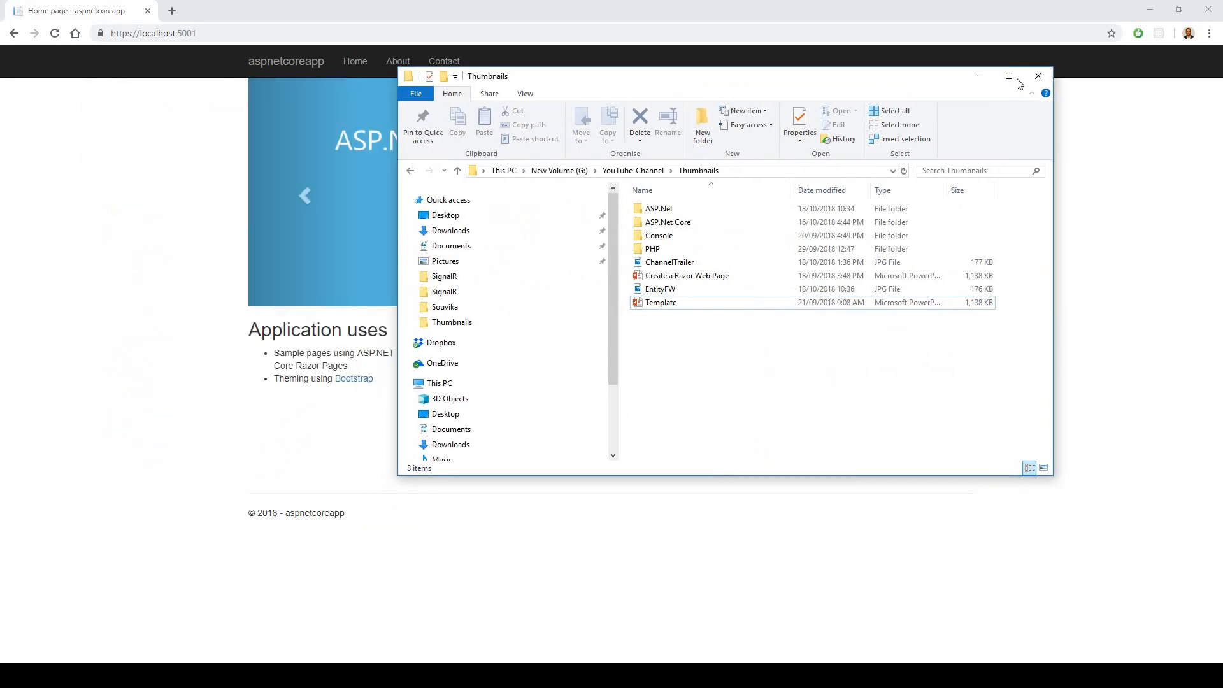
Maximize Explorer, sort drive G by date, and navigate into asp.net_core\aspnetcoreapp\Pages
click(1009, 75)
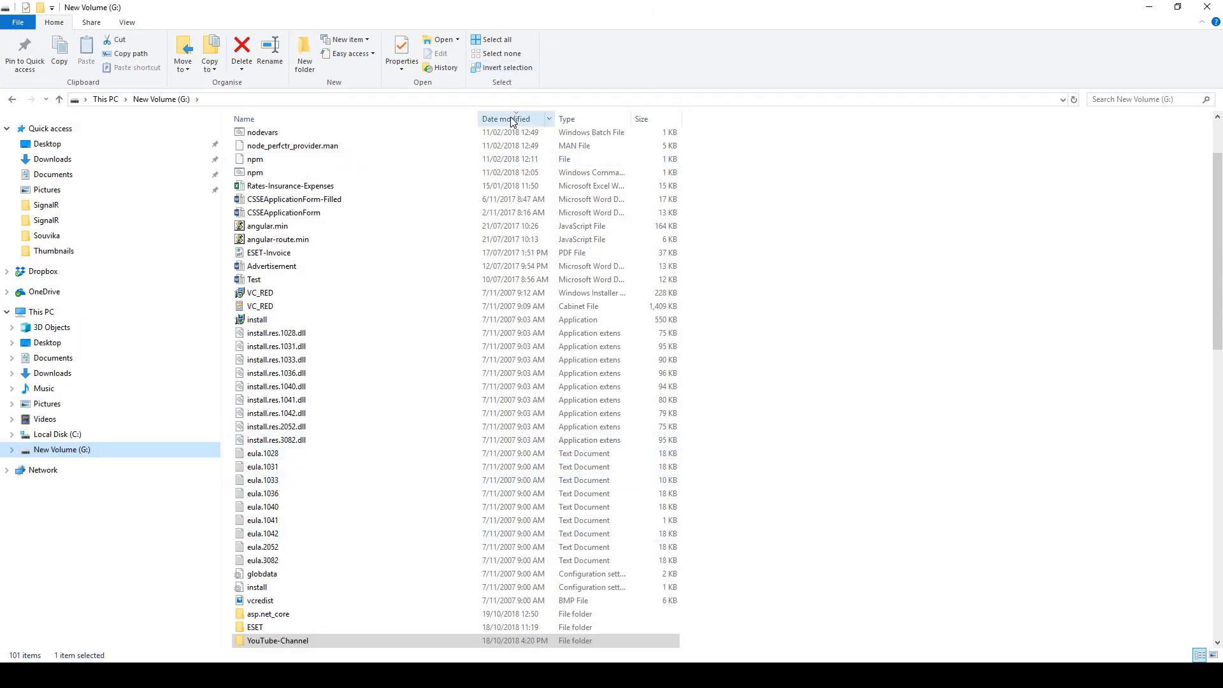
click(506, 118)
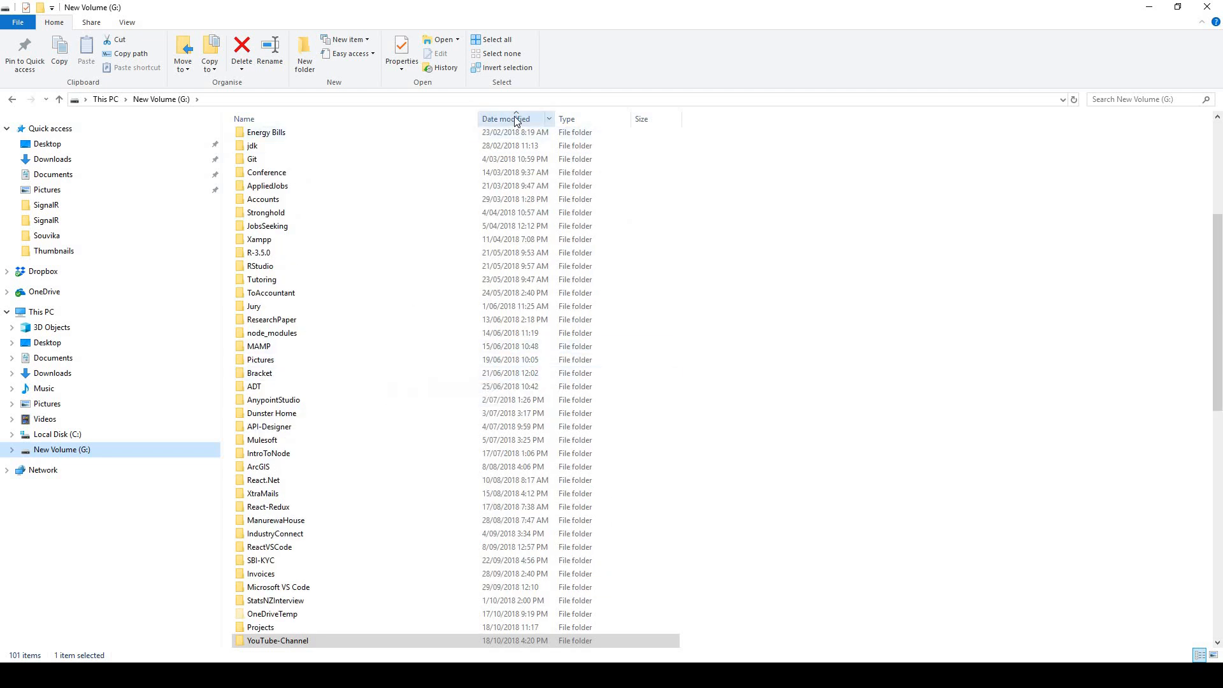
click(506, 119)
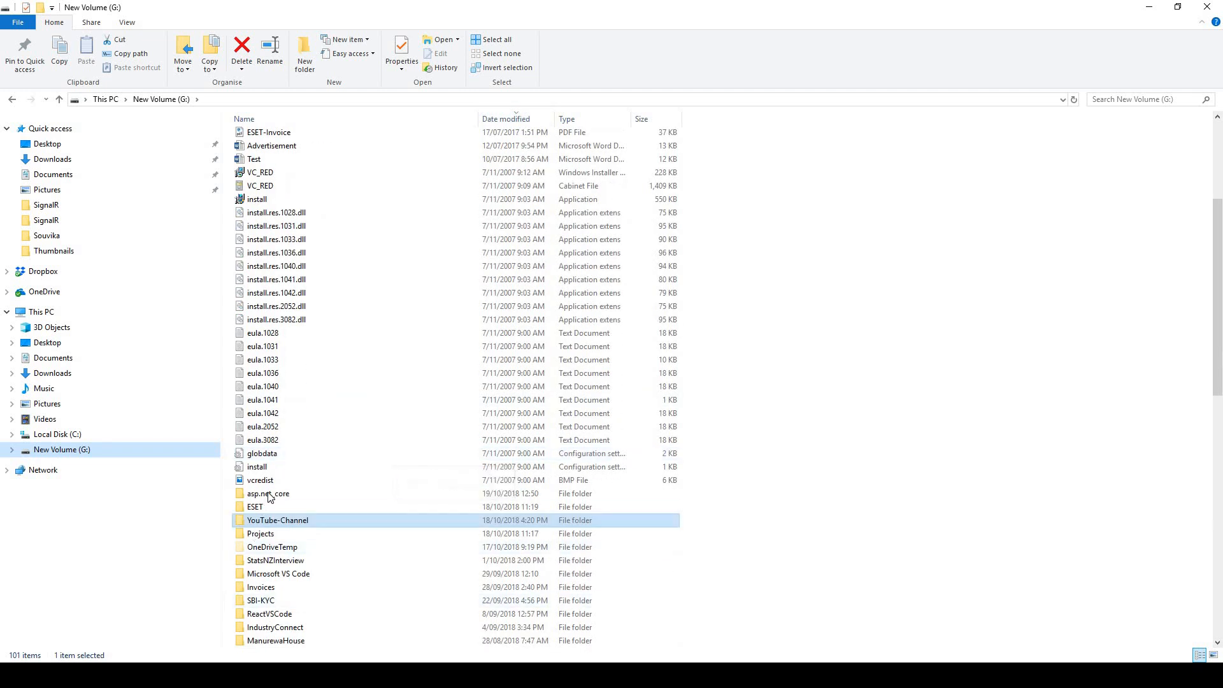
mouse_move(268, 493)
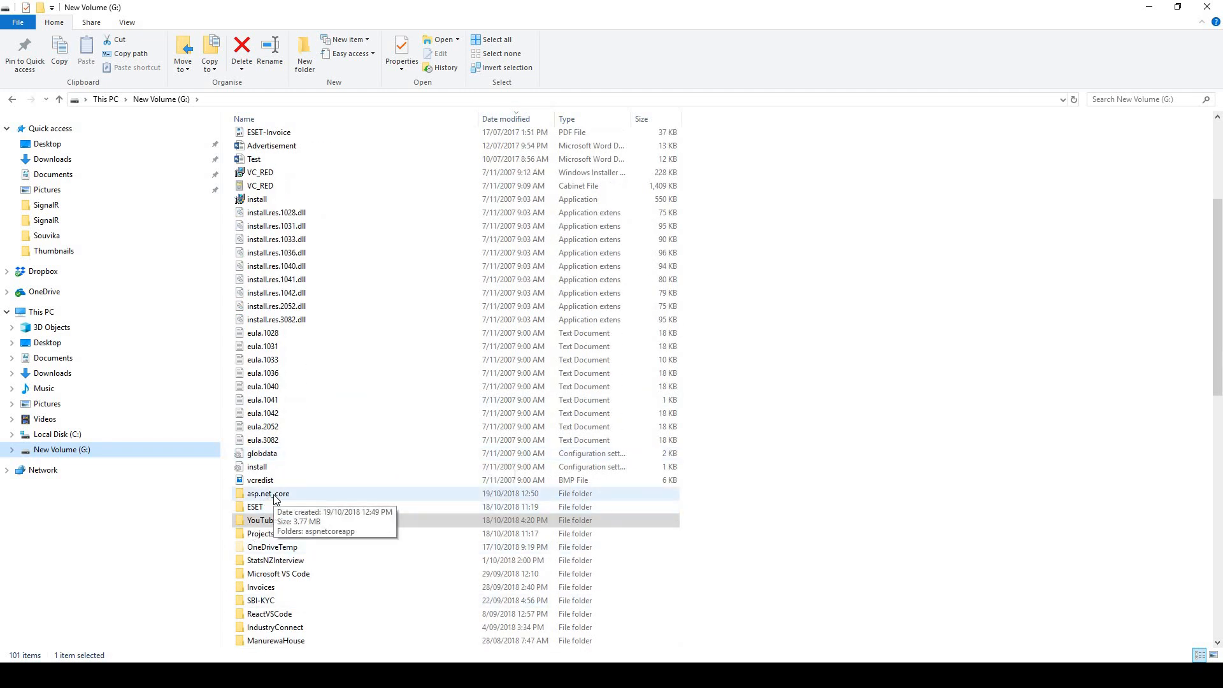
double_click(267, 493)
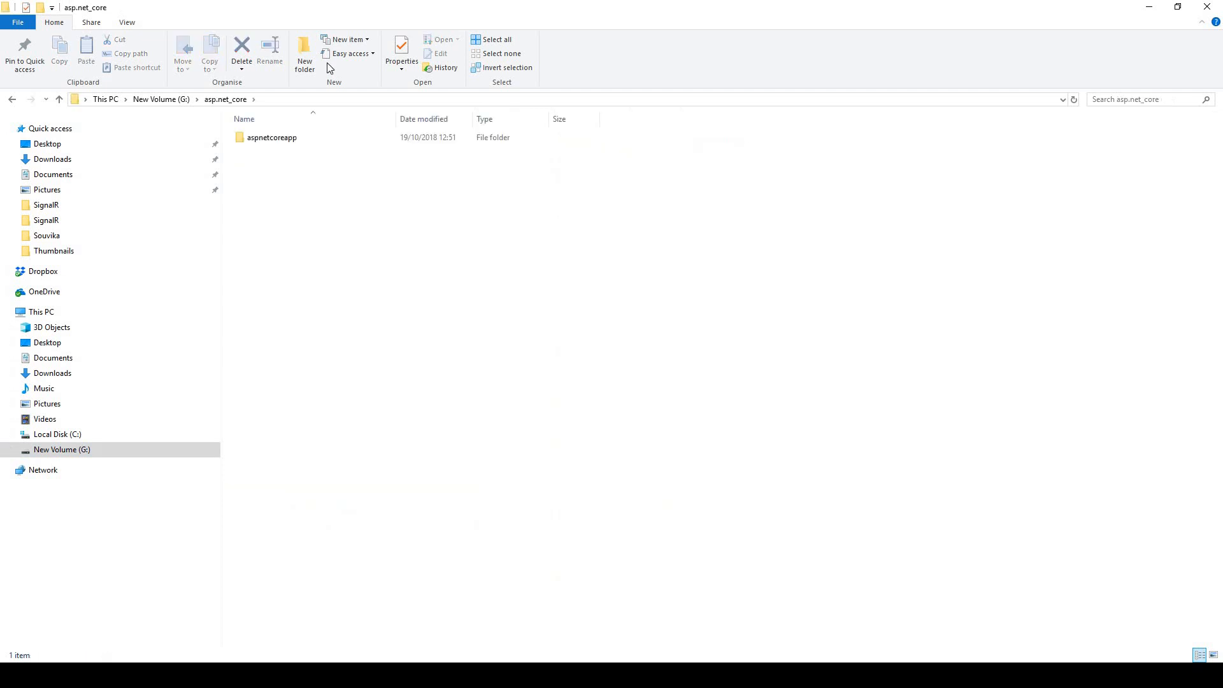
click(272, 138)
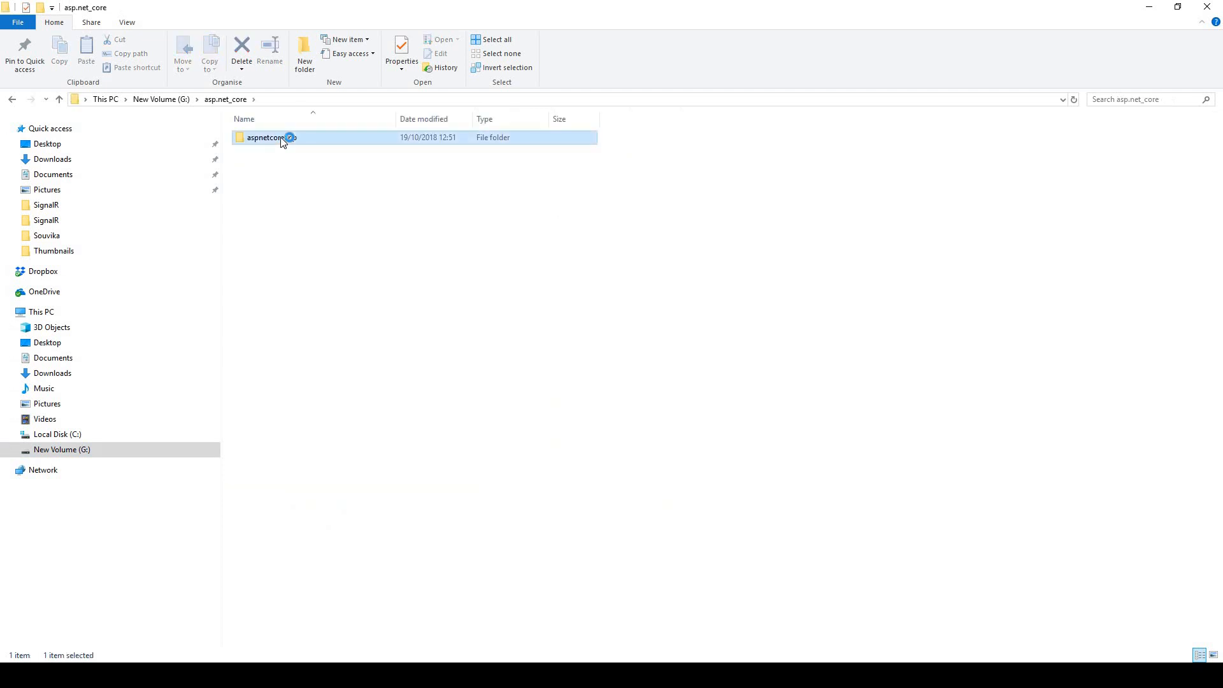
double_click(269, 138)
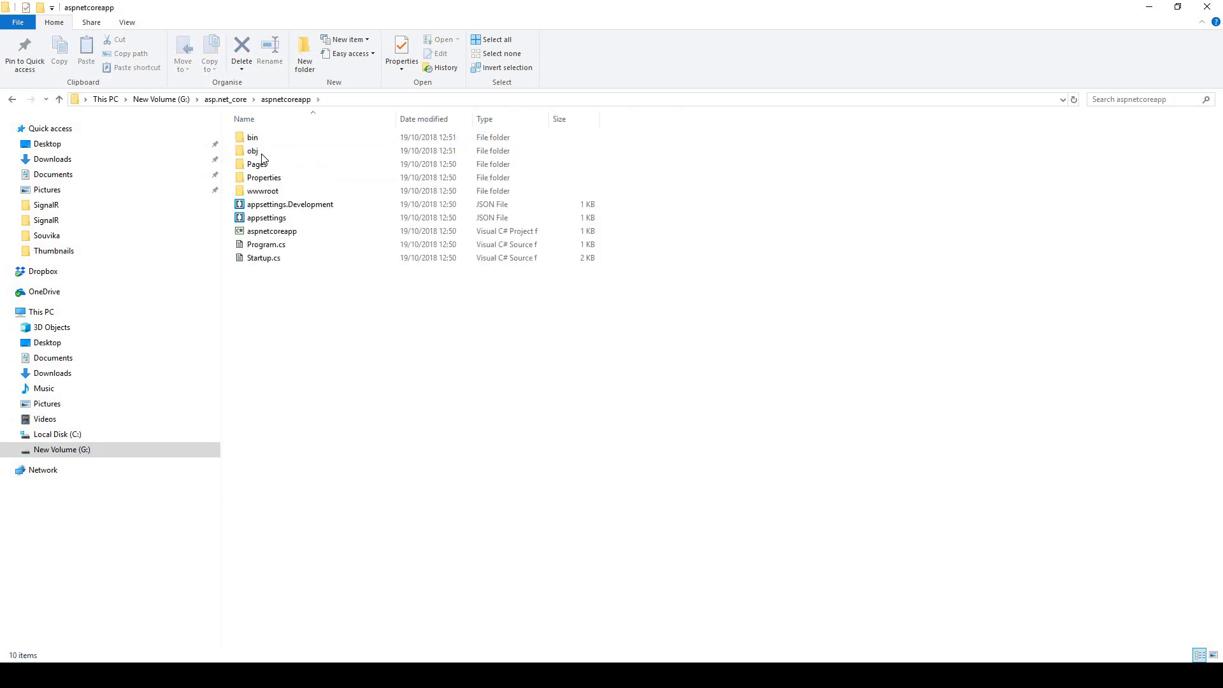
double_click(258, 164)
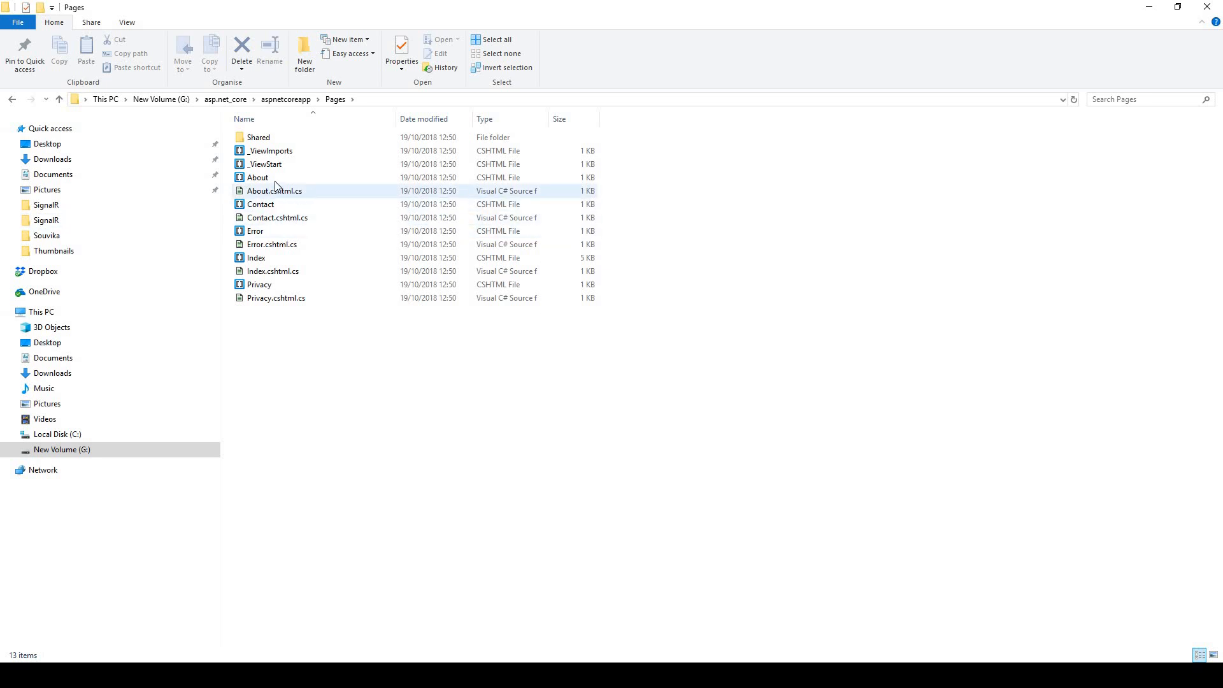
Select the About.cshtml page file in the Pages folder
click(257, 177)
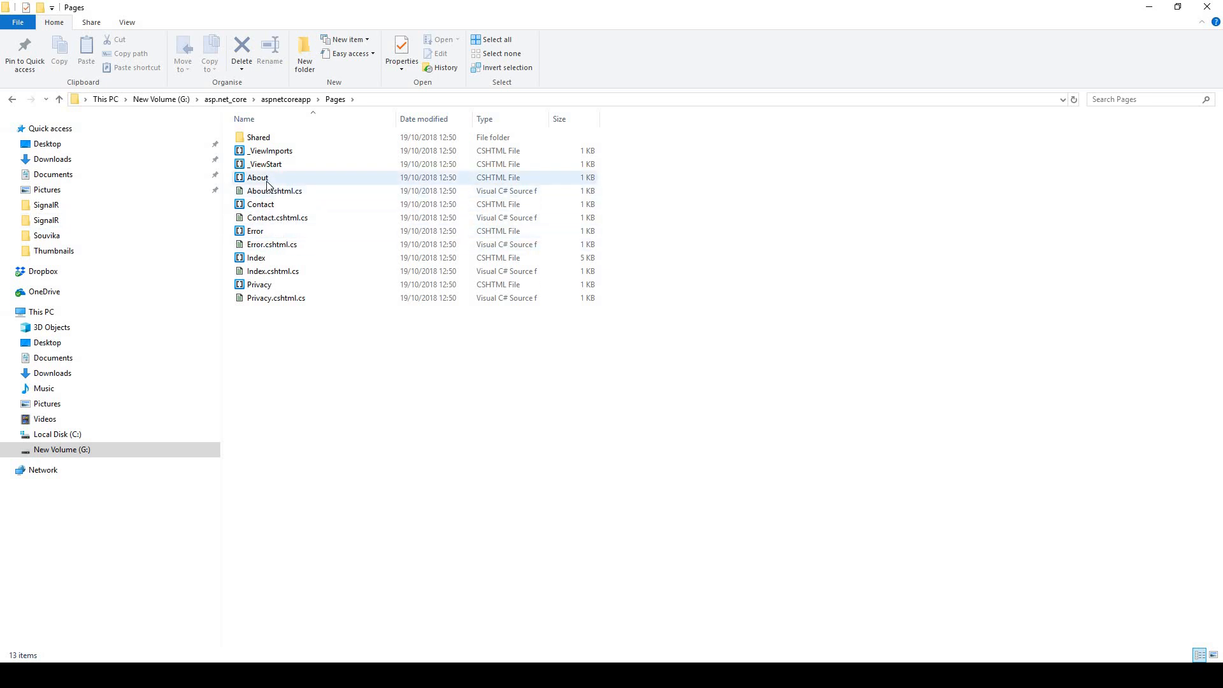
click(276, 217)
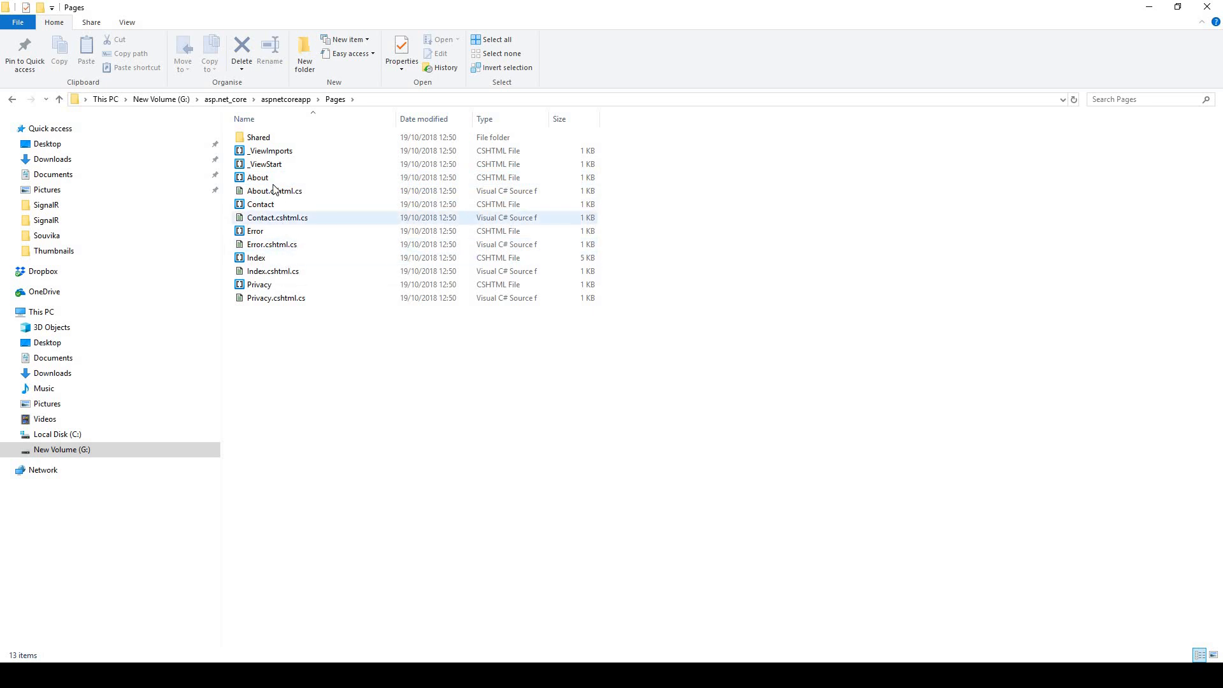
click(257, 177)
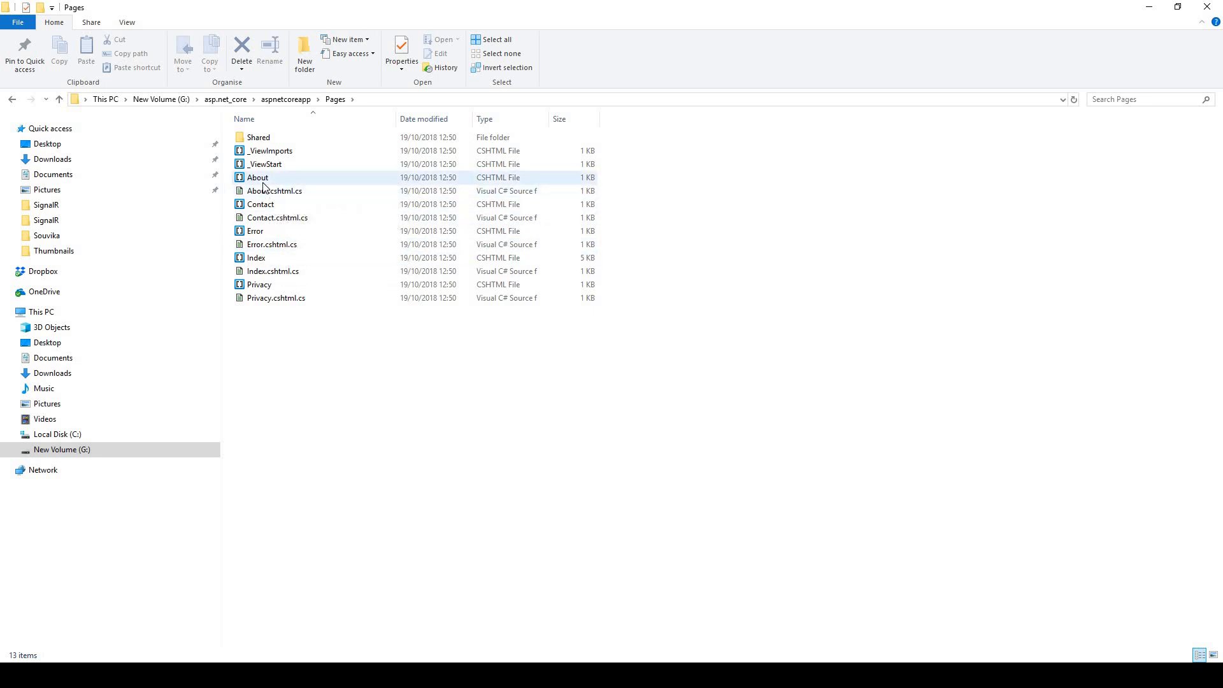
mouse_move(259, 178)
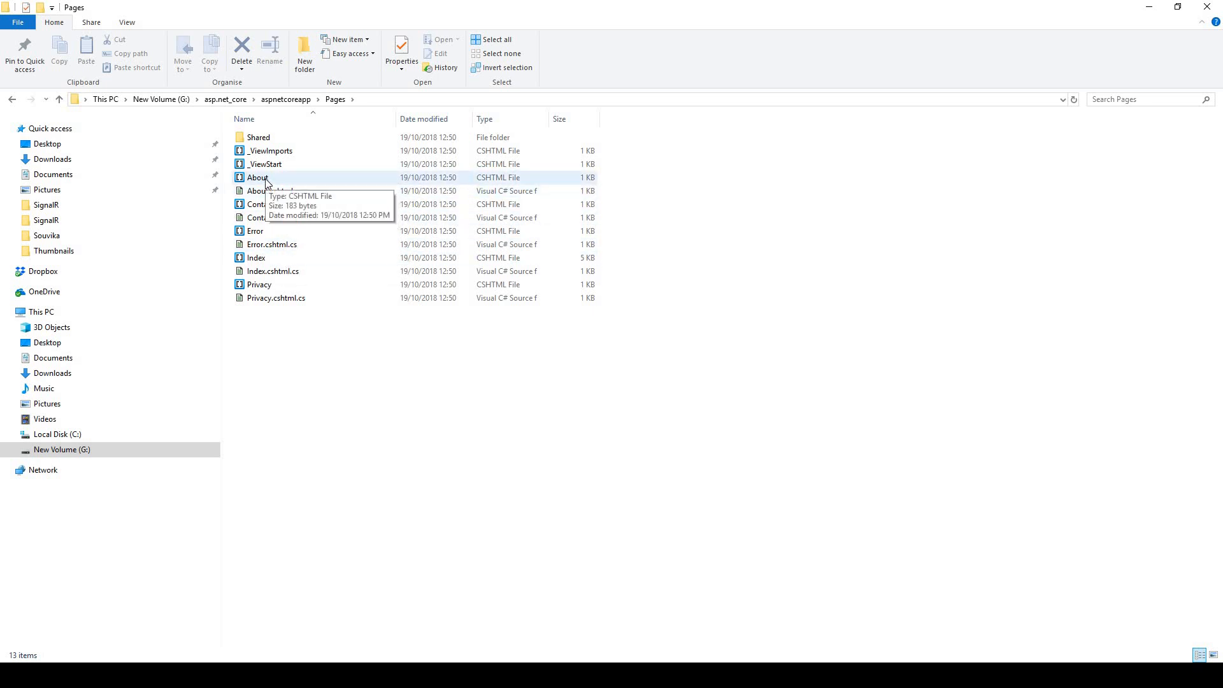
Open About.cshtml with Microsoft Visual Studio via Open with
right_click(258, 177)
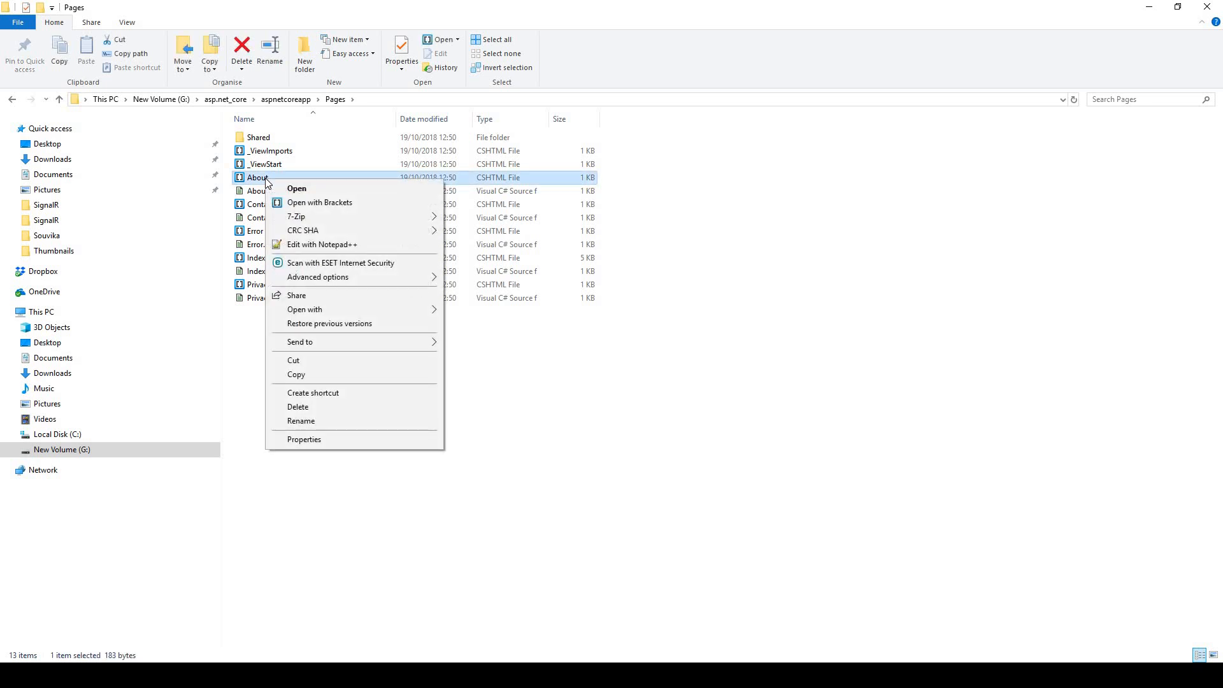
mouse_move(329, 309)
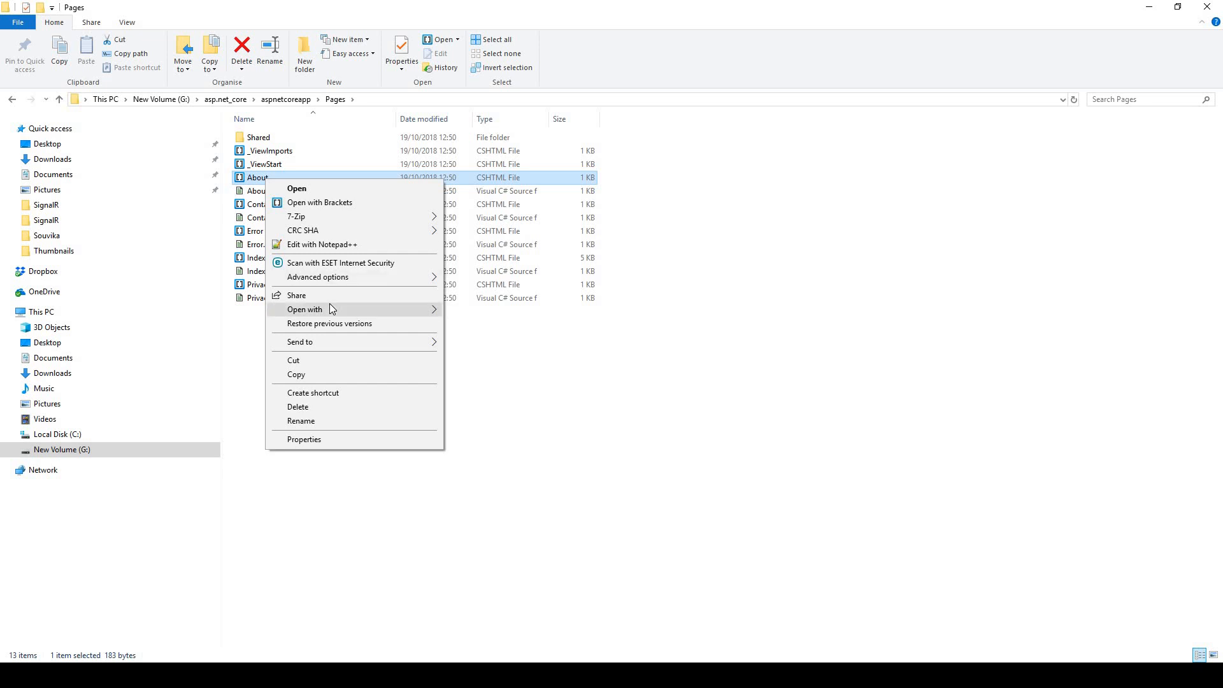
click(305, 308)
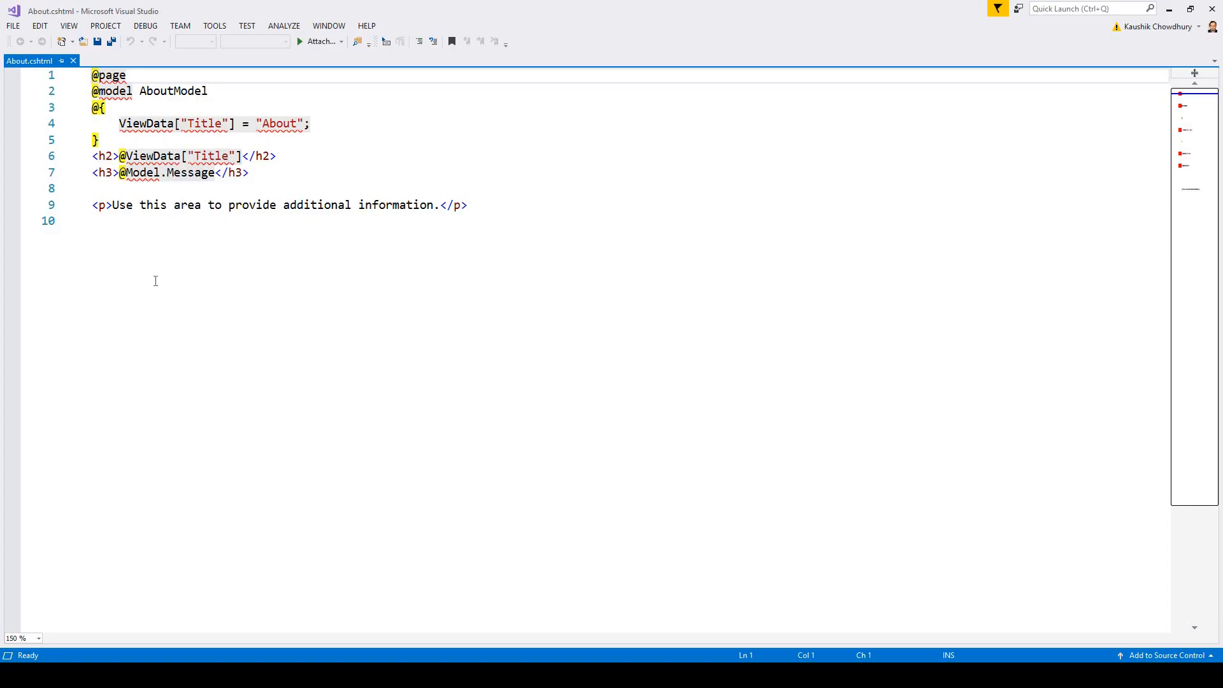
Replace the About placeholder paragraph with 'Hello, world!'
drag(112, 204, 155, 204)
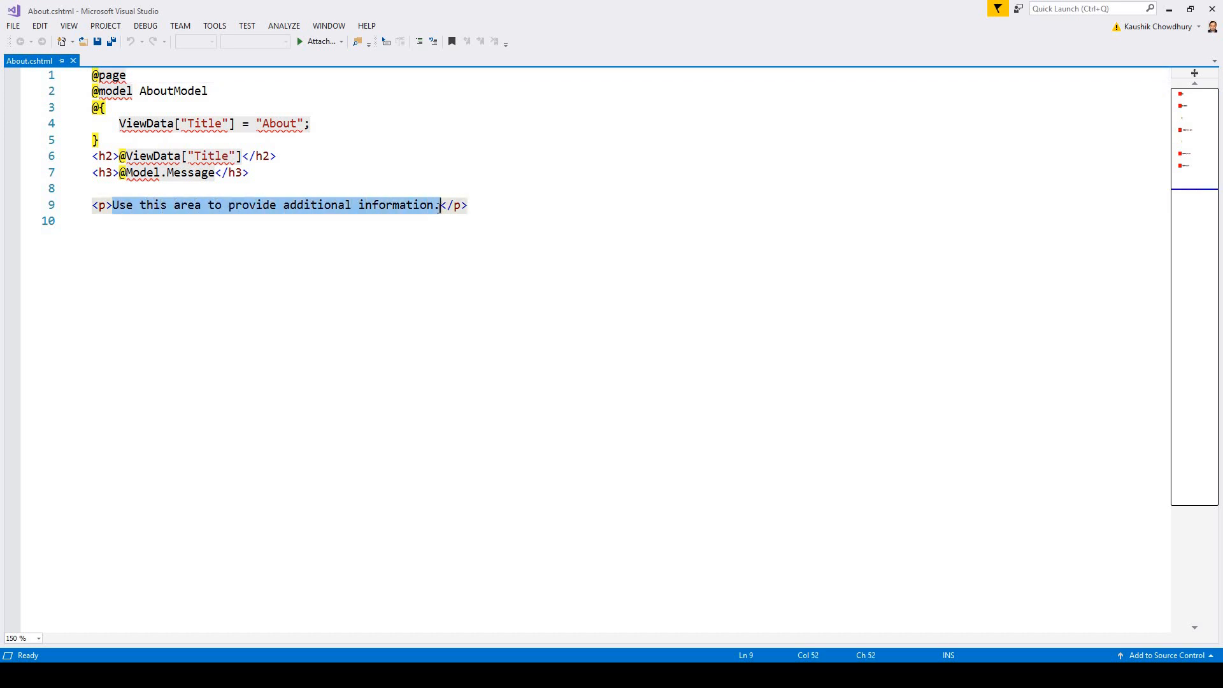
key(Delete)
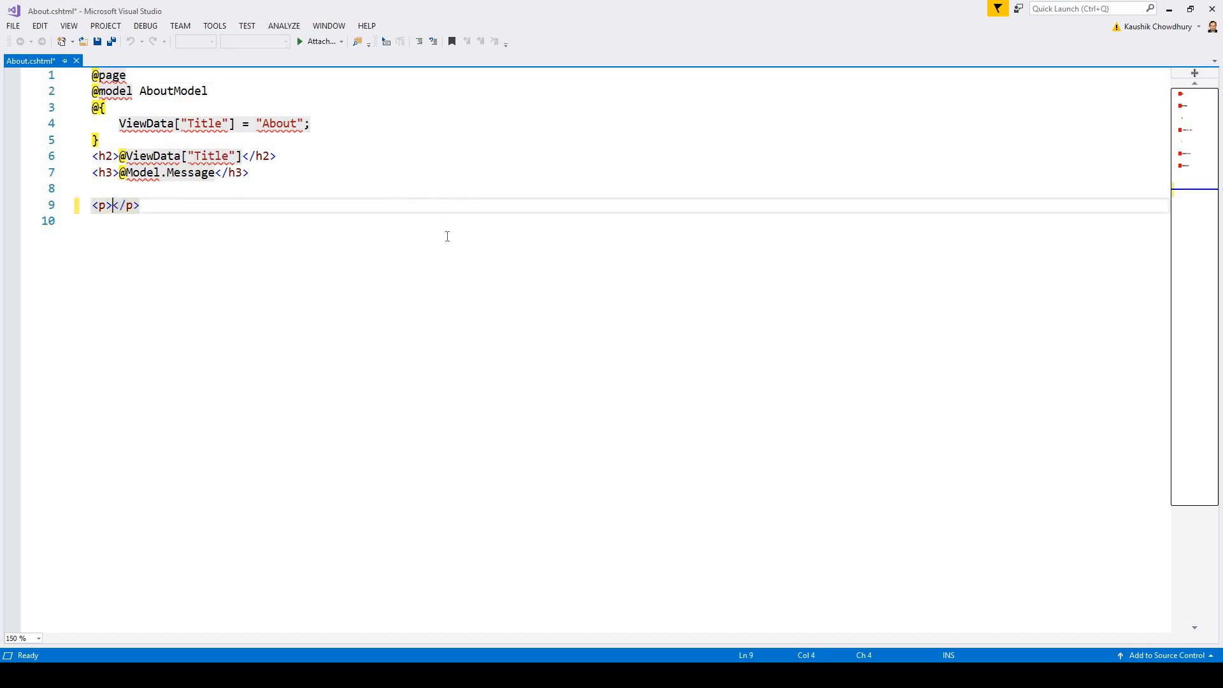
text(He)
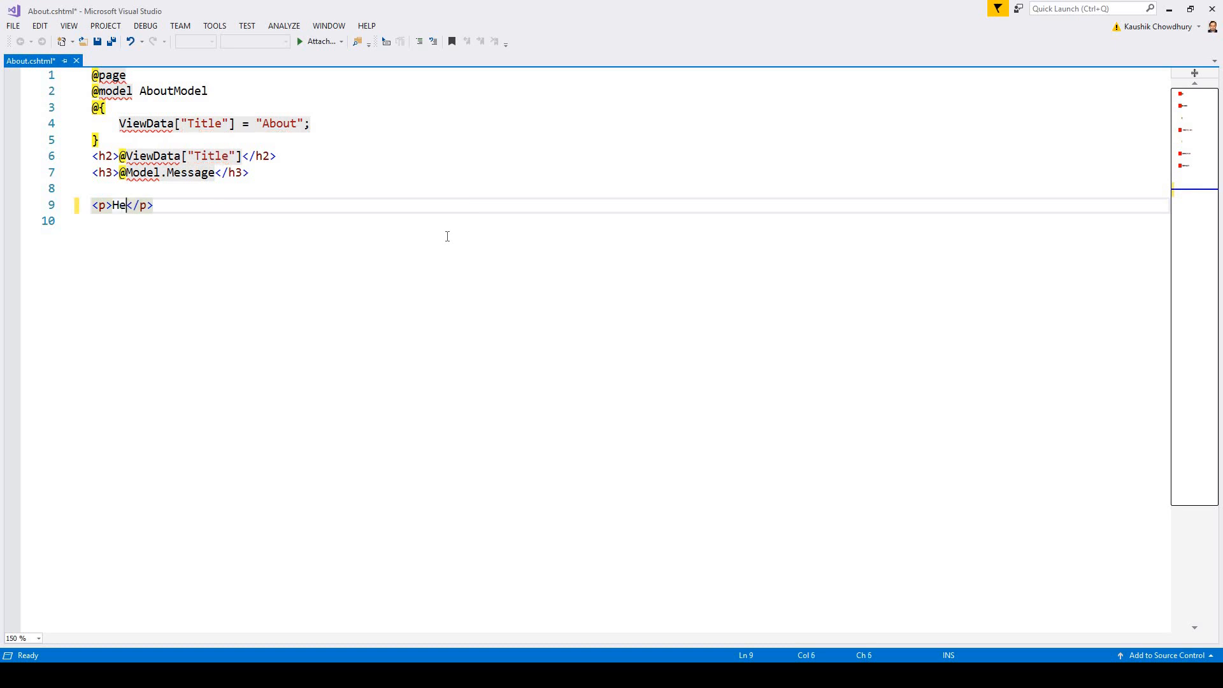
text(llo, w)
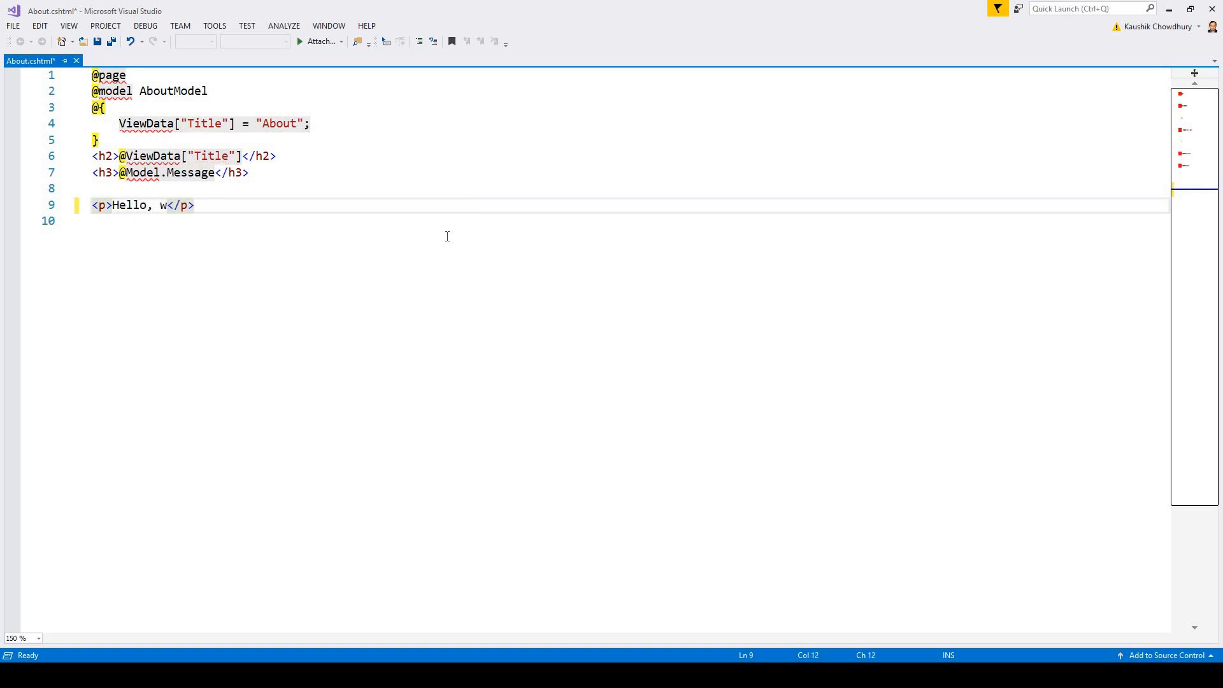
text(oprld)
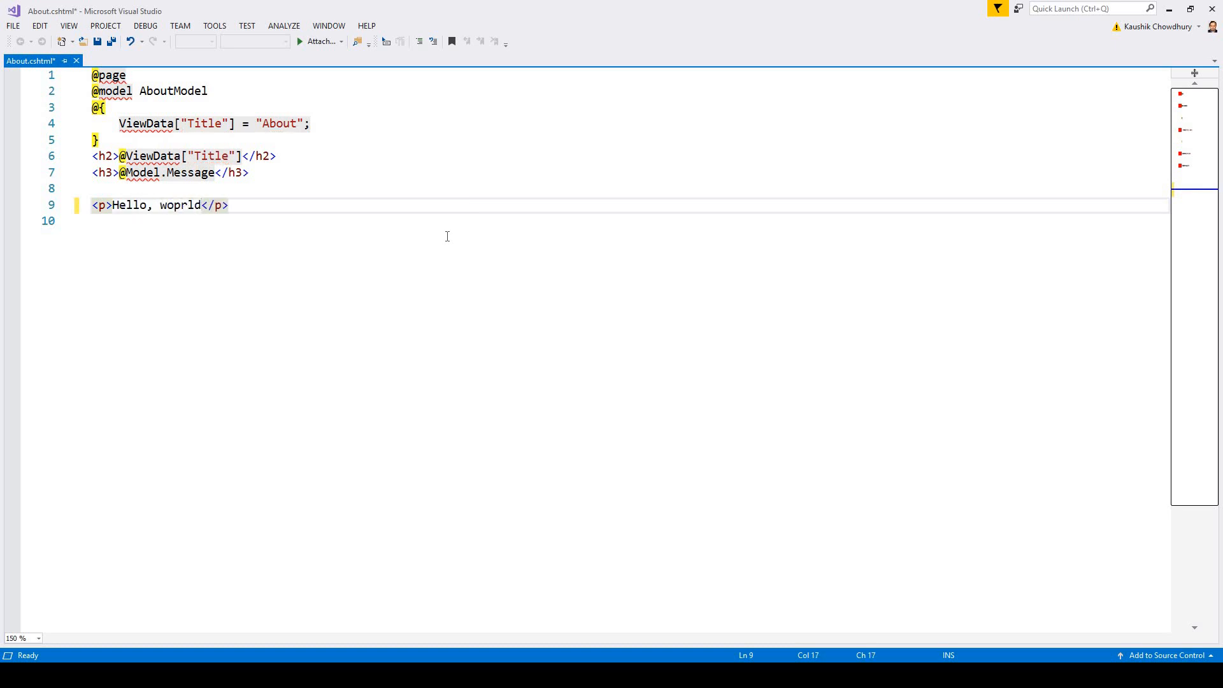
key(Backspace)
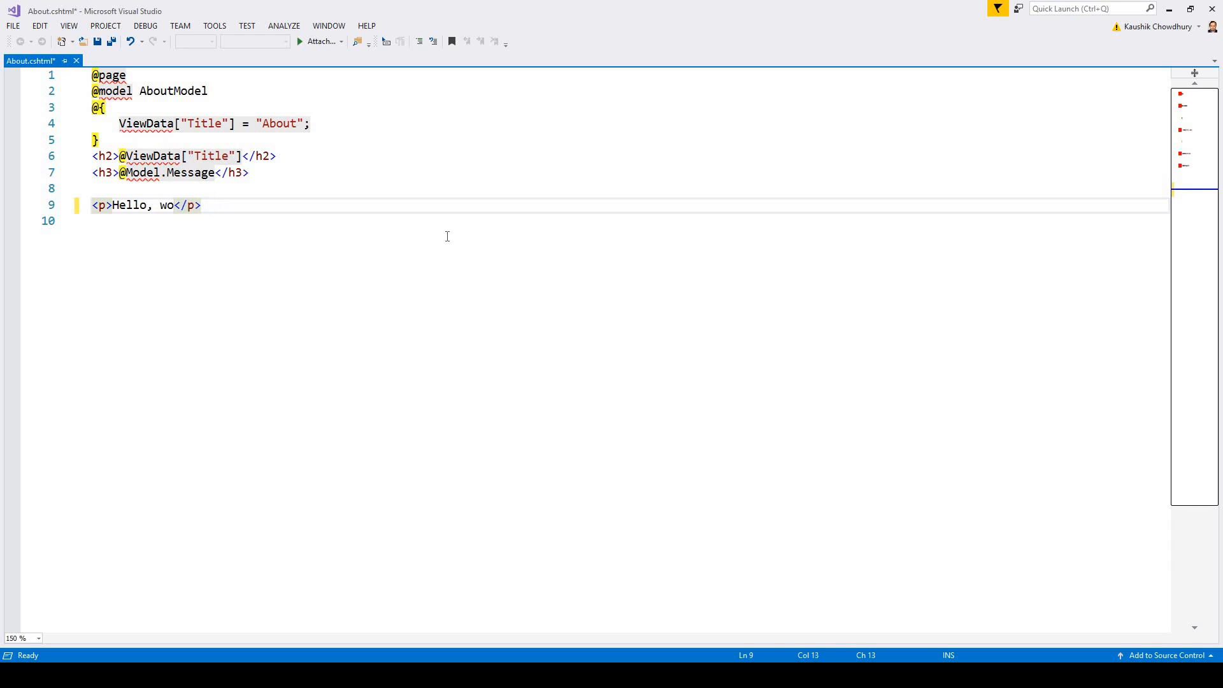
text(rld! The time now is @D)
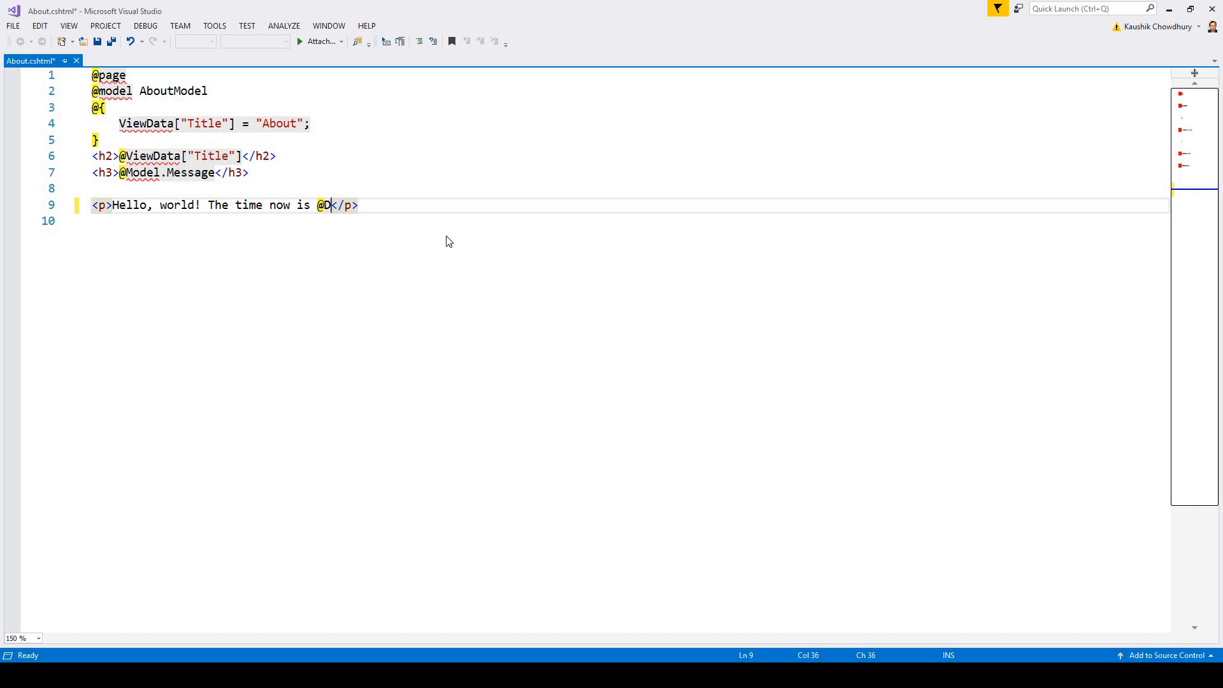
text(ate)
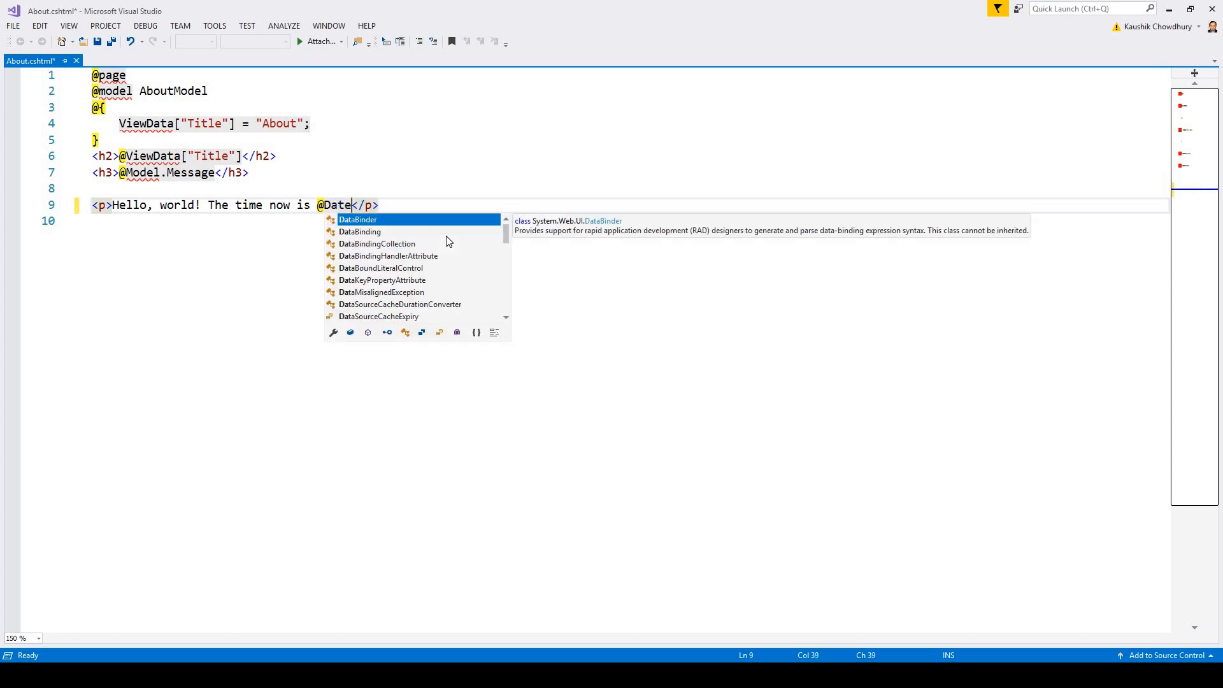
text(Time)
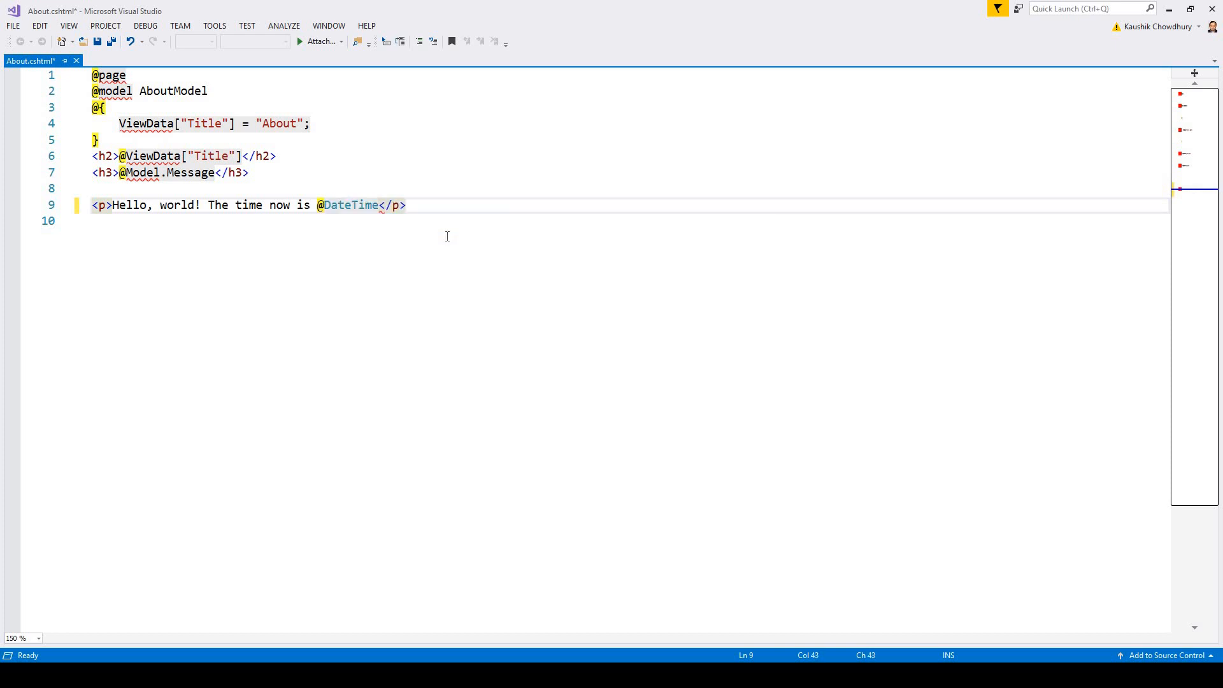
text(.)
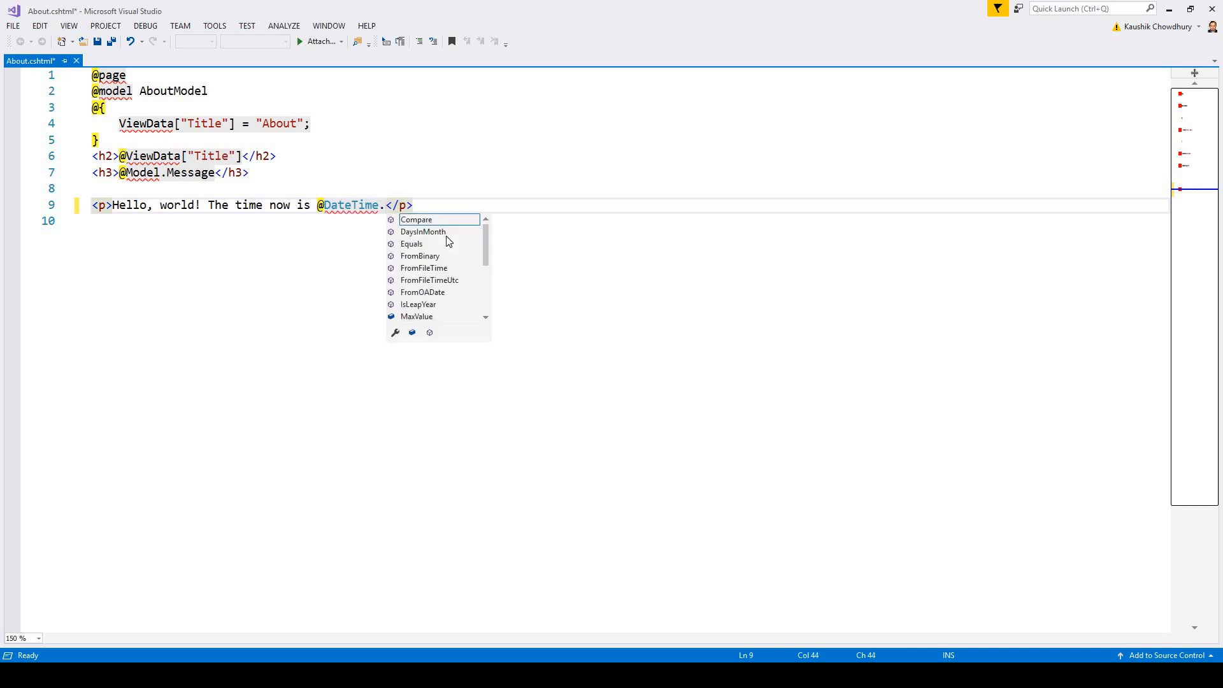
text(Now)
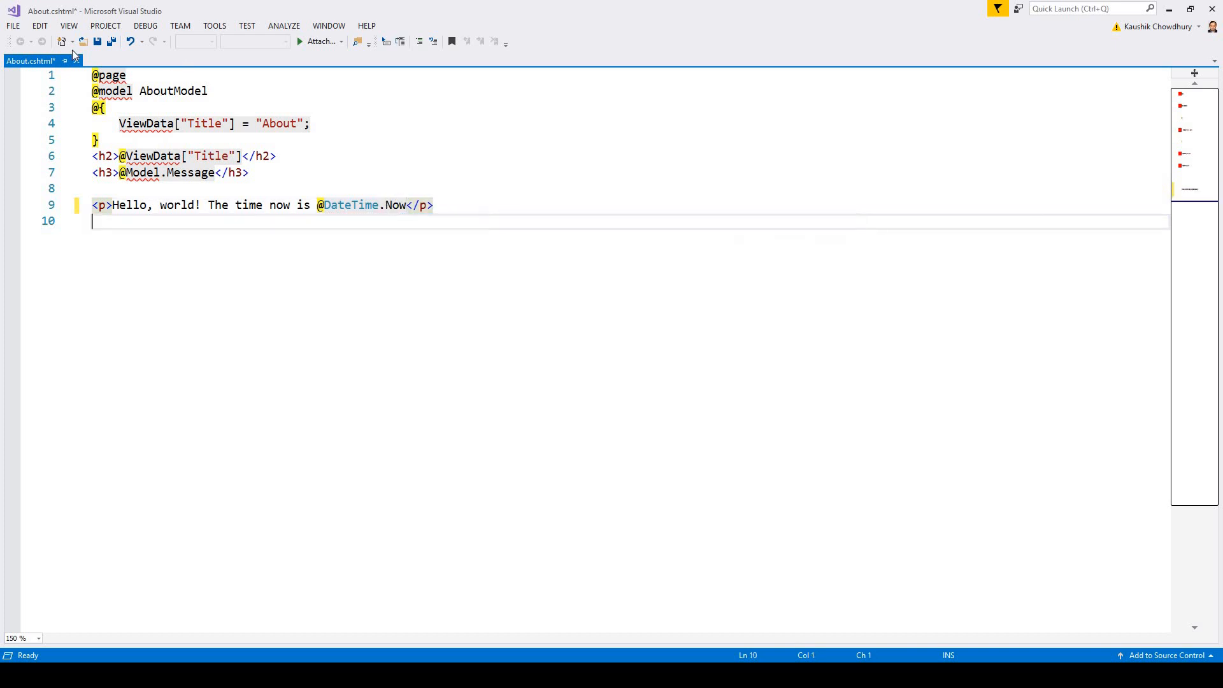
click(95, 40)
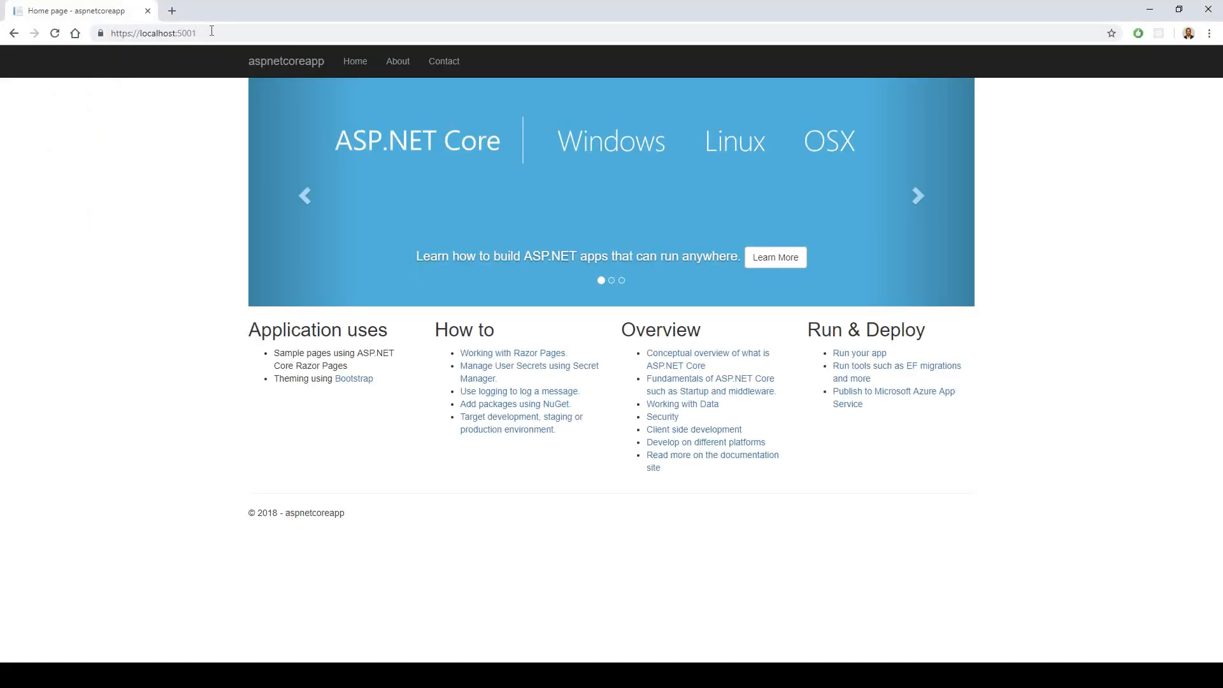
Navigate Chrome to localhost:5001/About to see the Hello-world message with the current time
click(151, 33)
text(/)
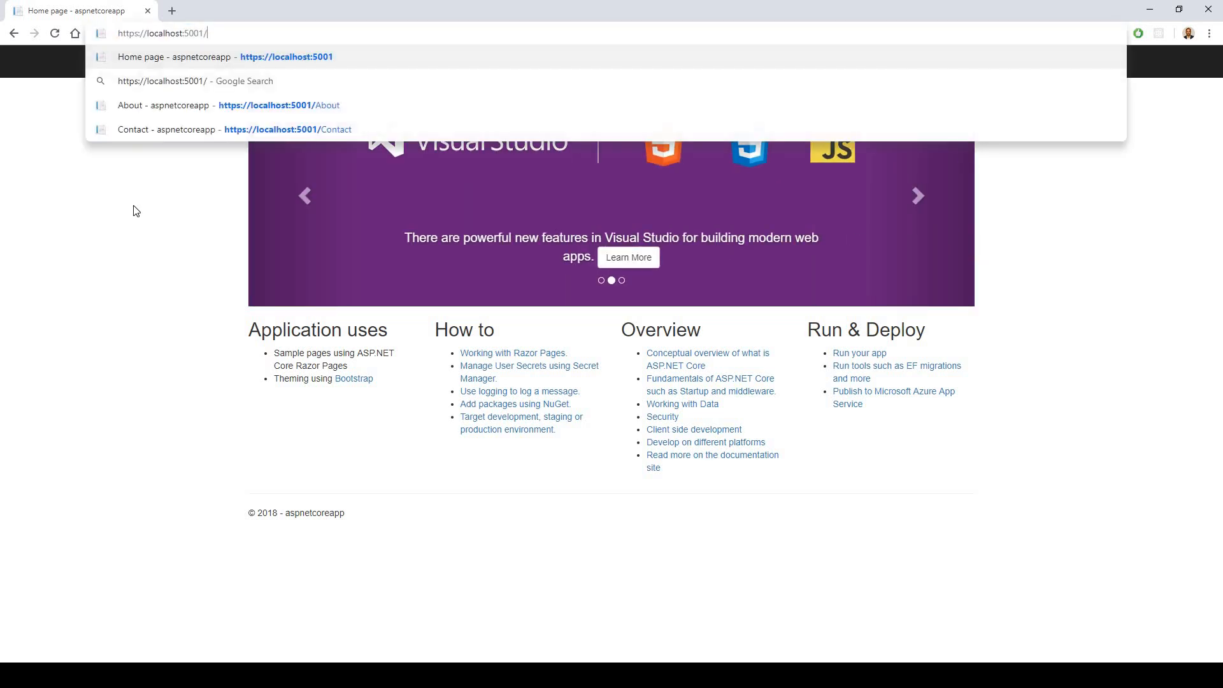
text(About)
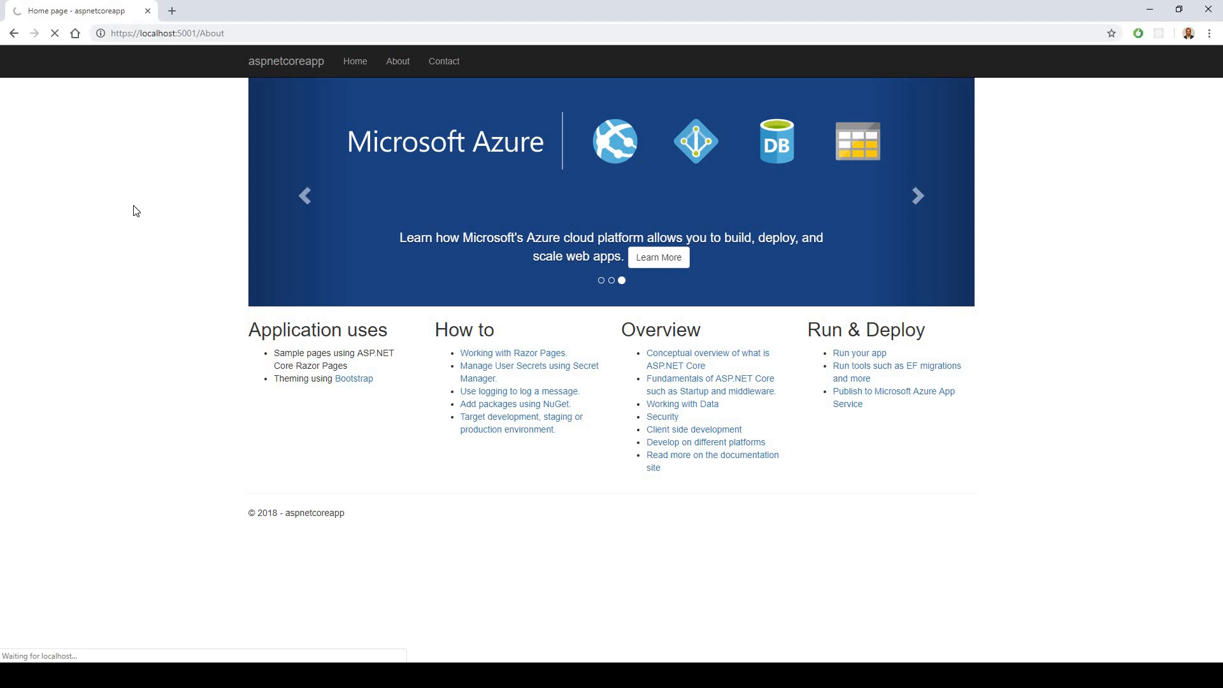
click(397, 61)
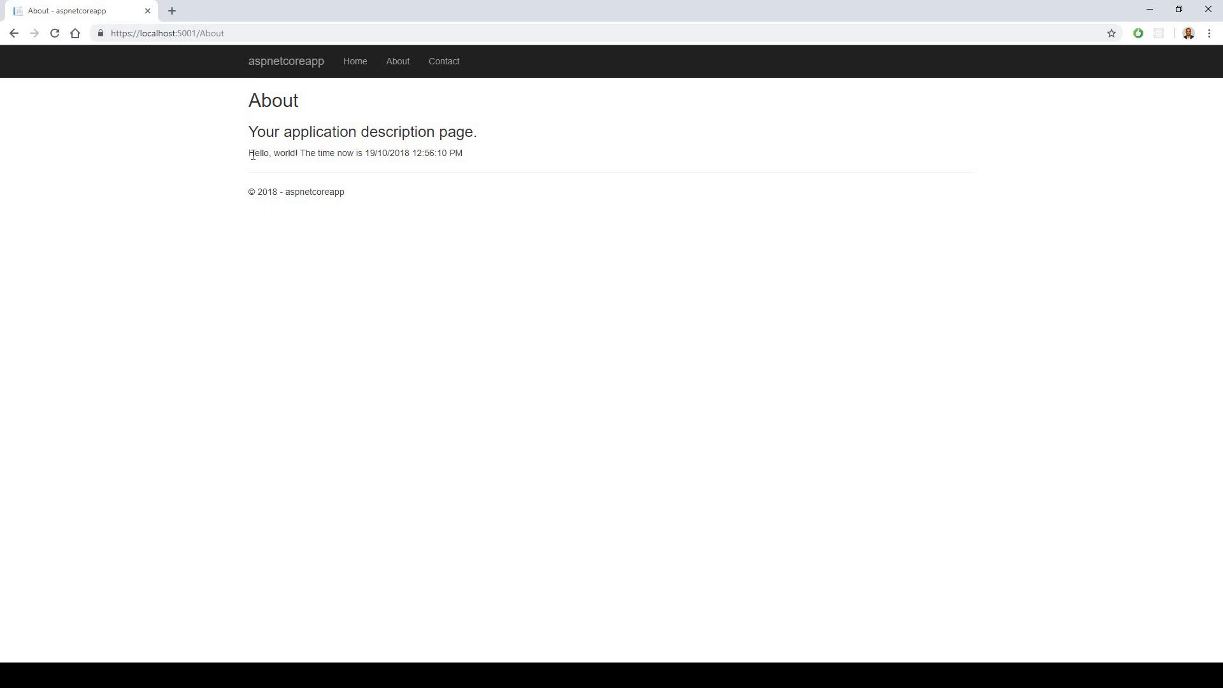
mouse_move(249, 164)
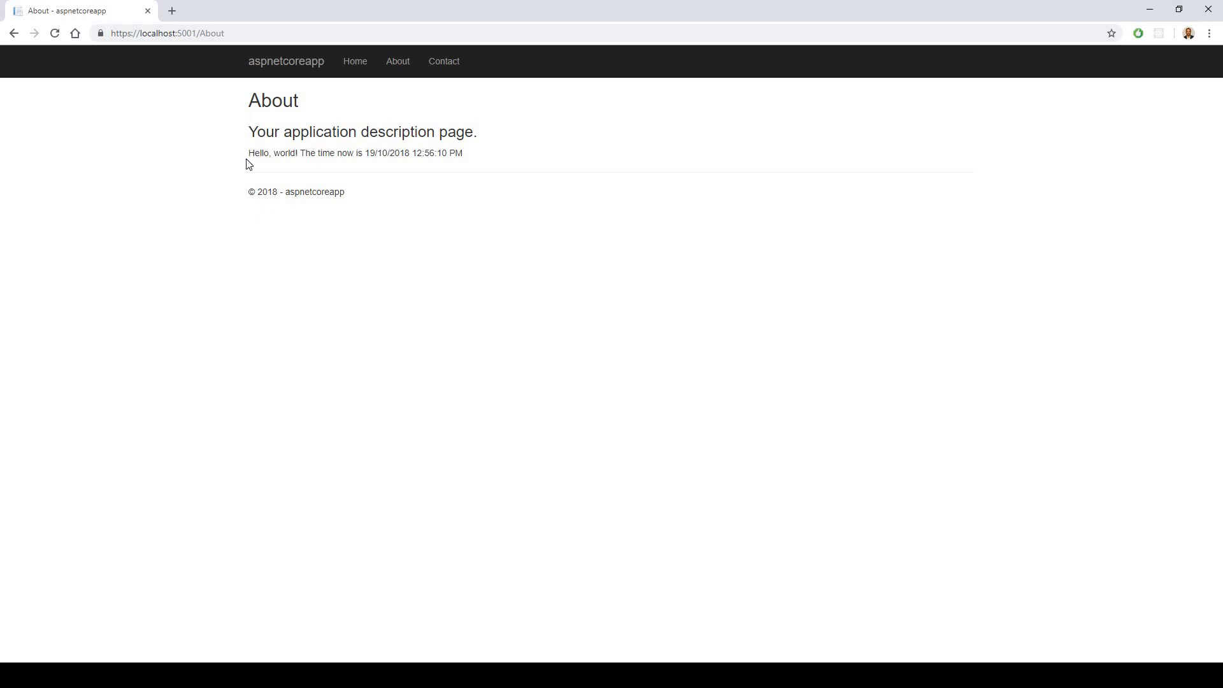